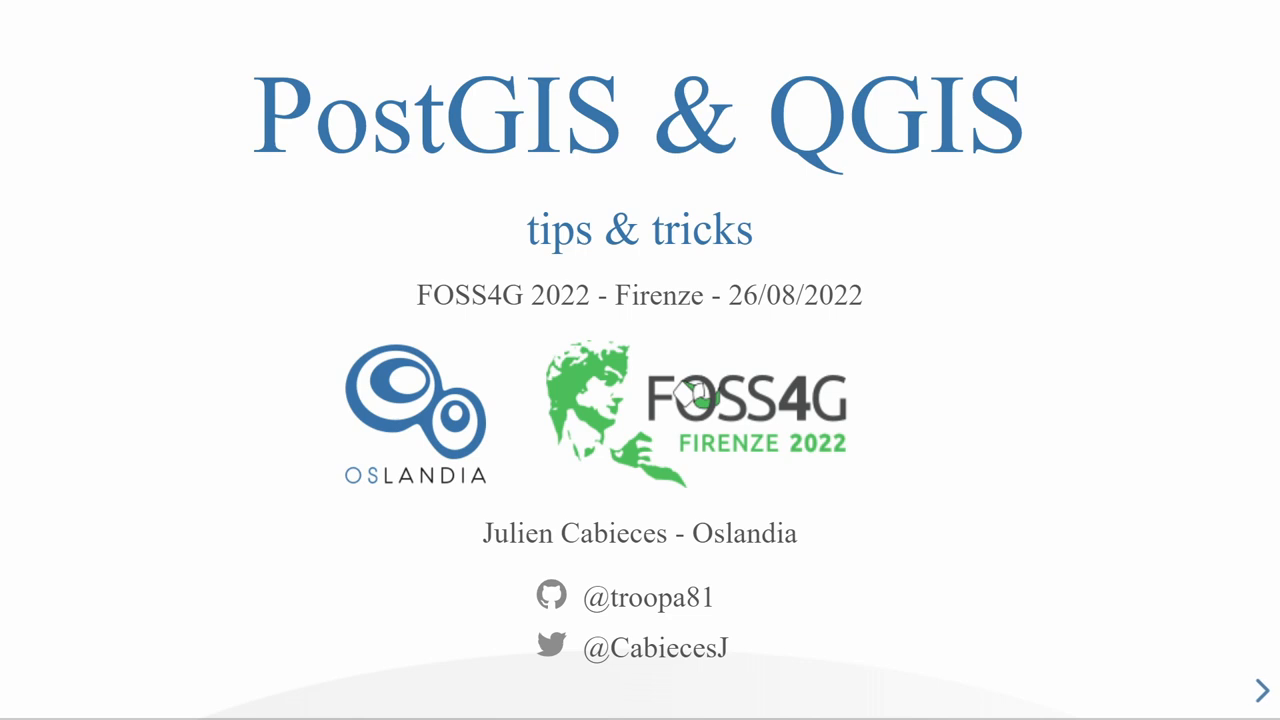
# Step: Advance through the presentation slides up to the QGIS relations demo
pyautogui.click(1262, 690)
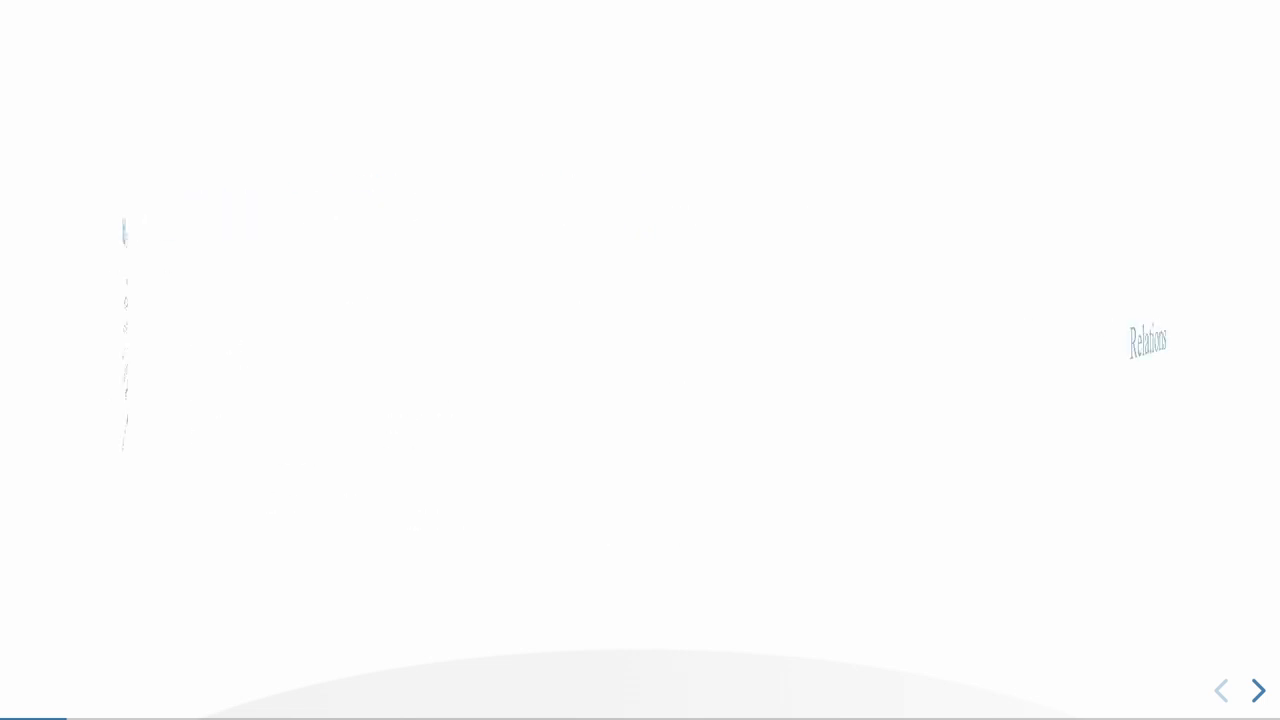
pyautogui.click(1257, 690)
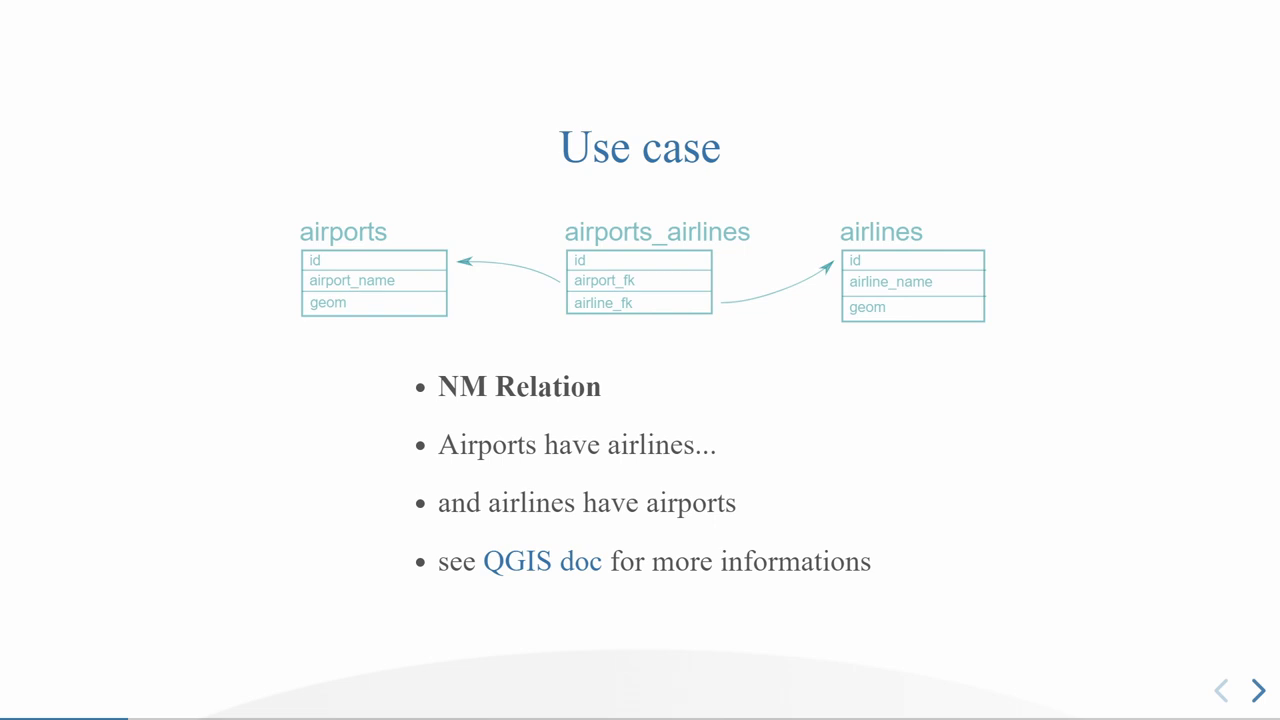
pyautogui.click(1257, 690)
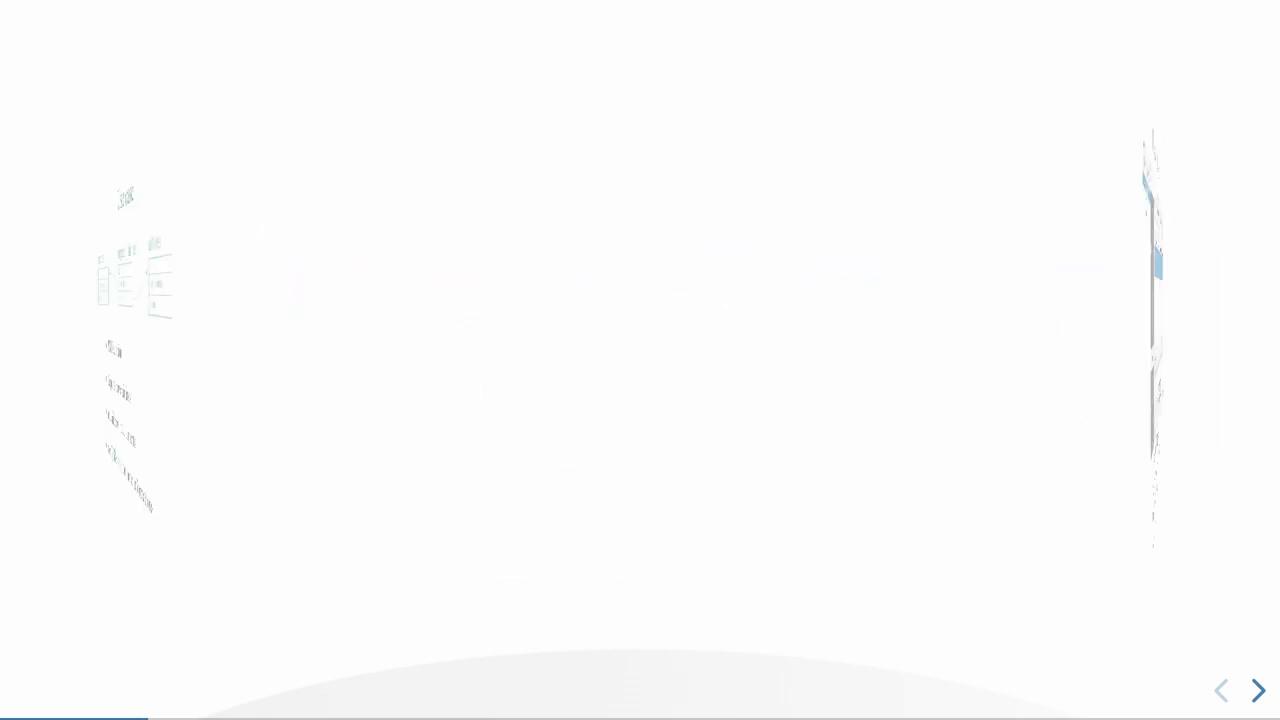
pyautogui.click(1257, 690)
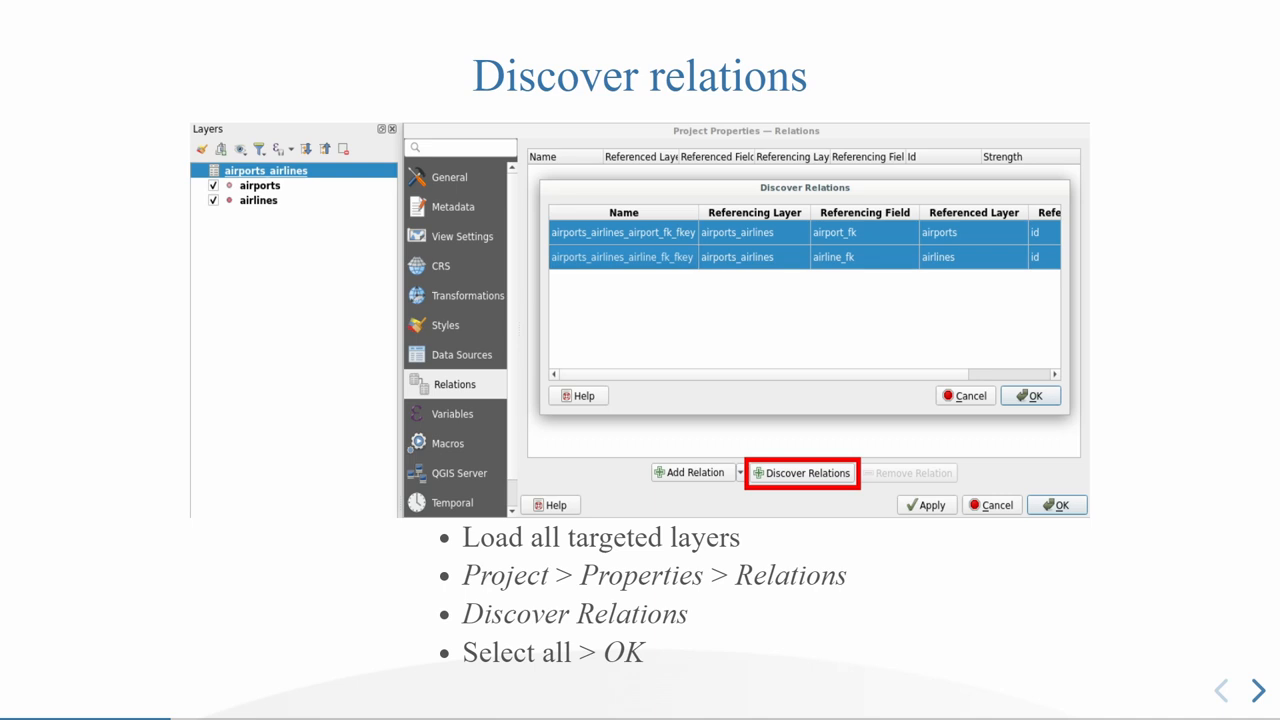
pyautogui.click(1257, 689)
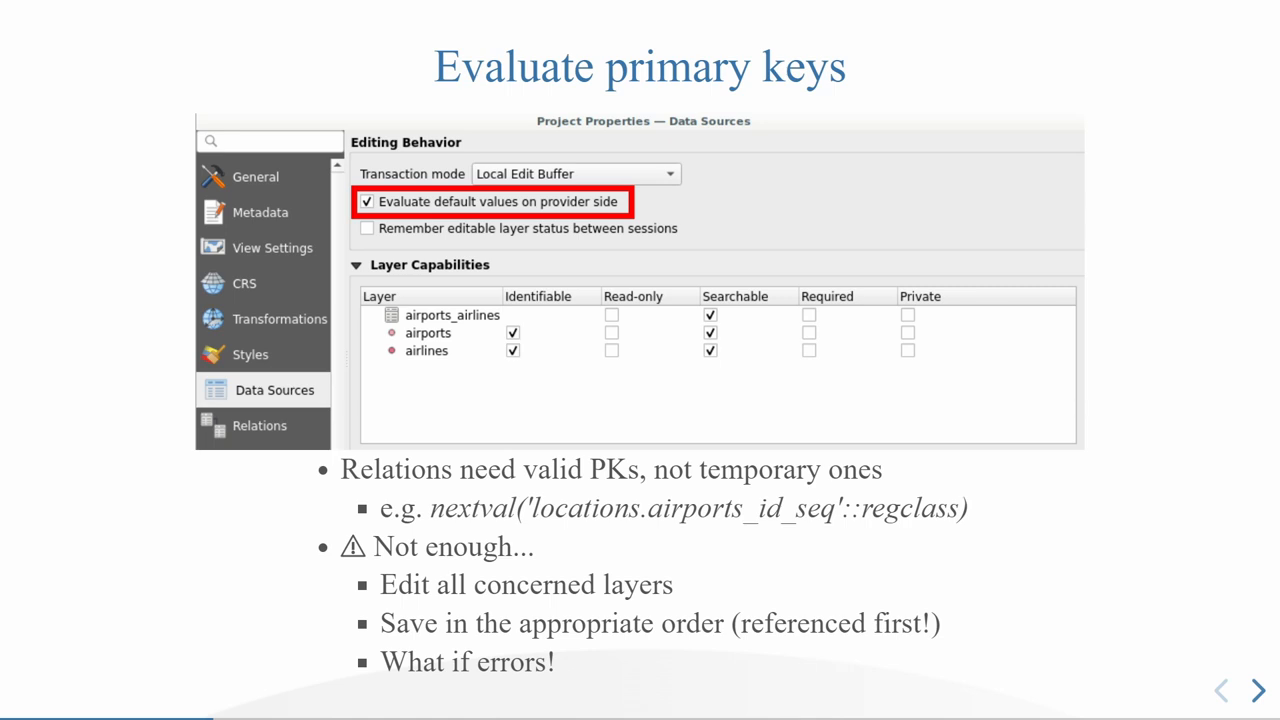
pyautogui.click(1256, 689)
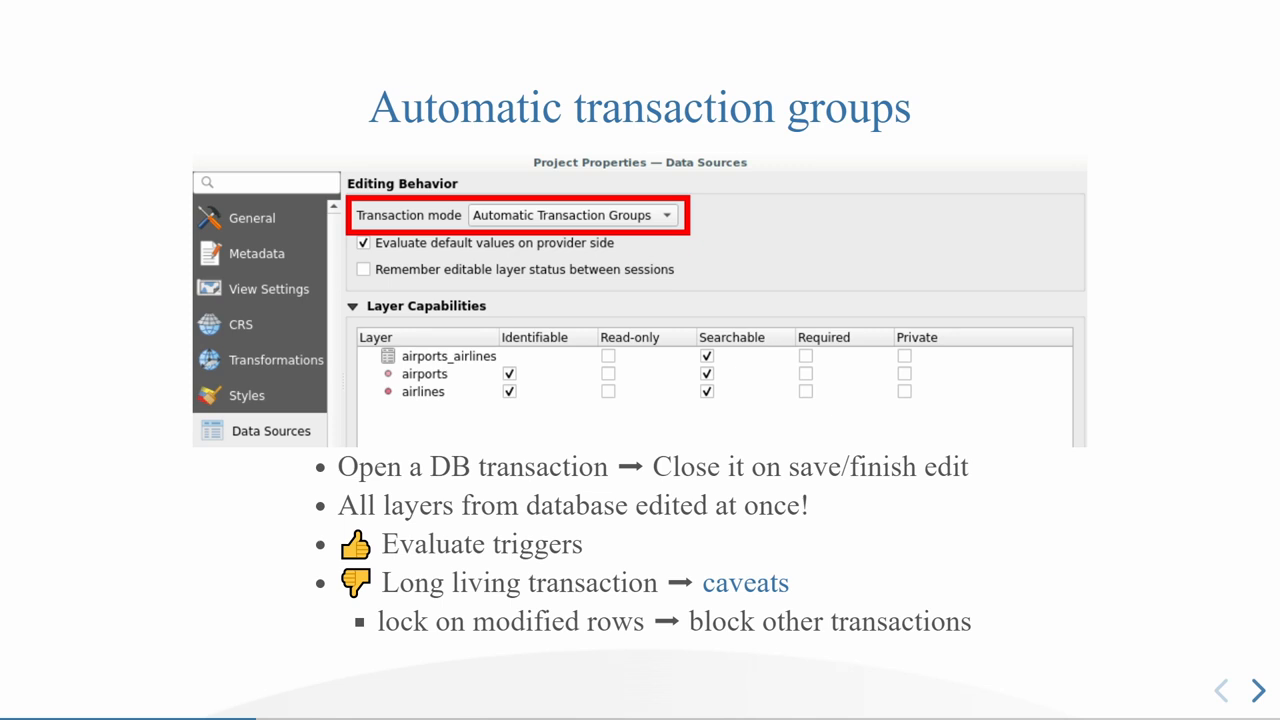
pyautogui.click(1257, 689)
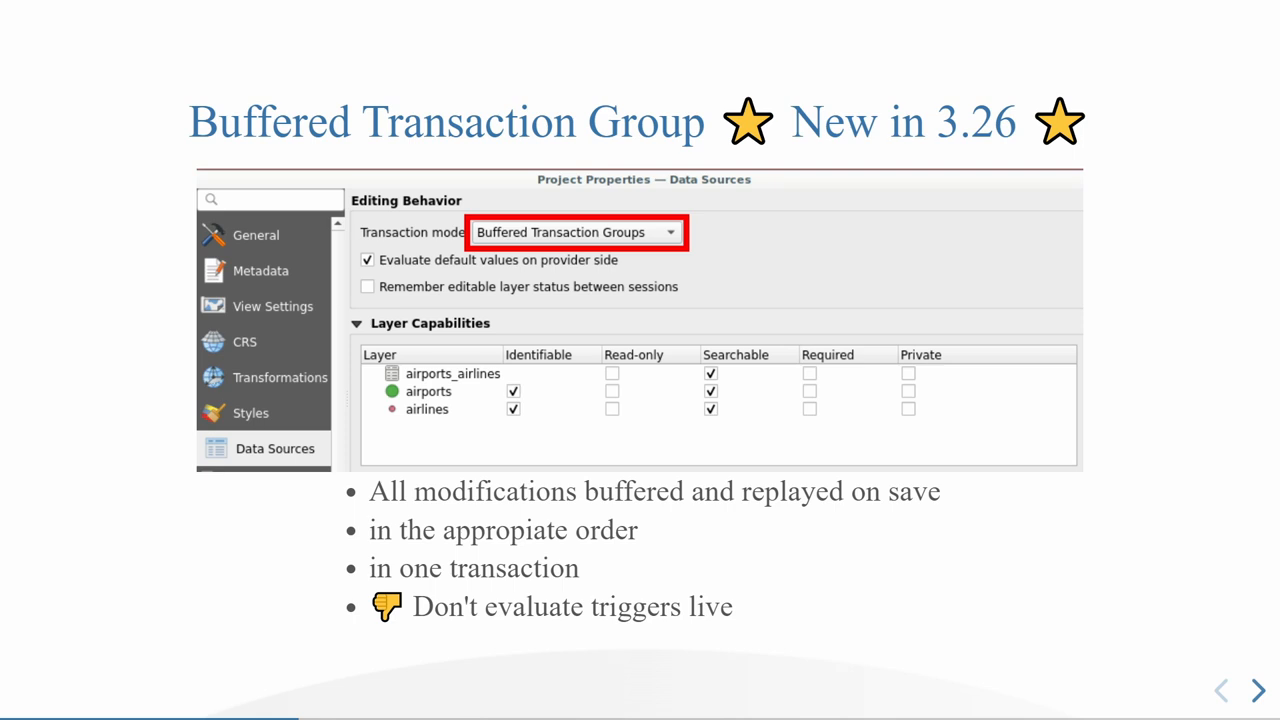
pyautogui.click(1256, 689)
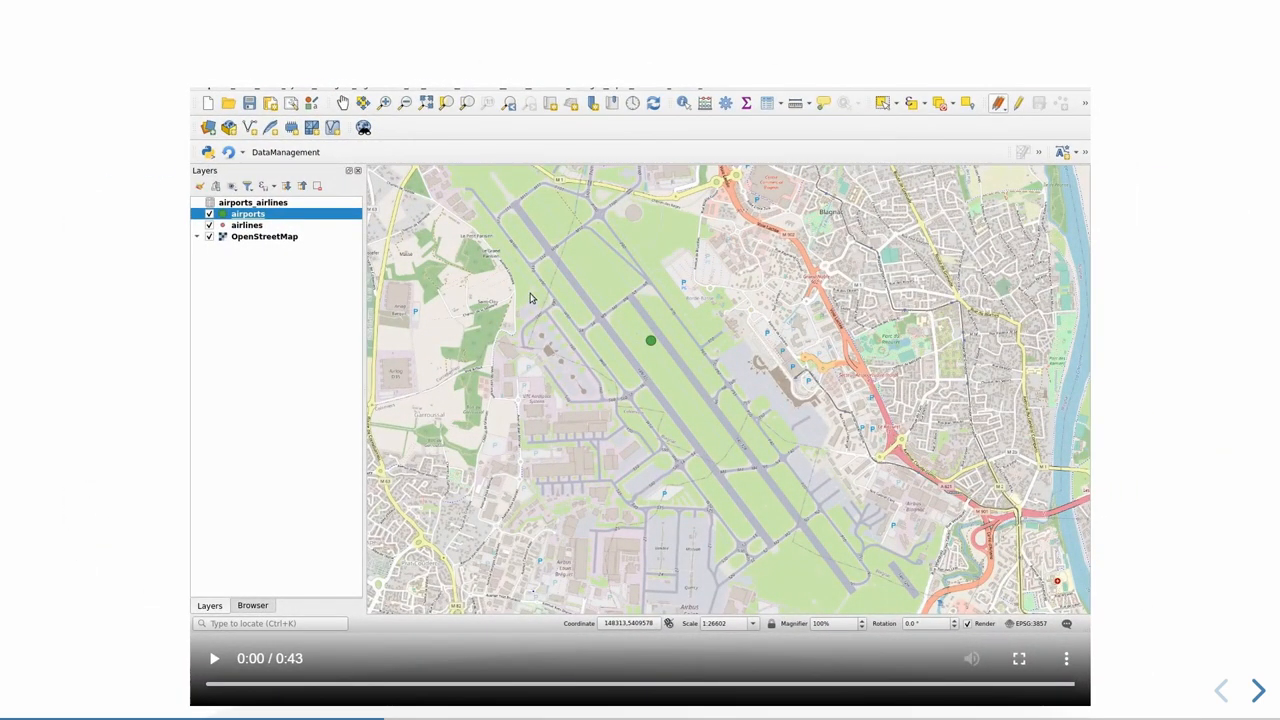
pyautogui.moveTo(35, 643)
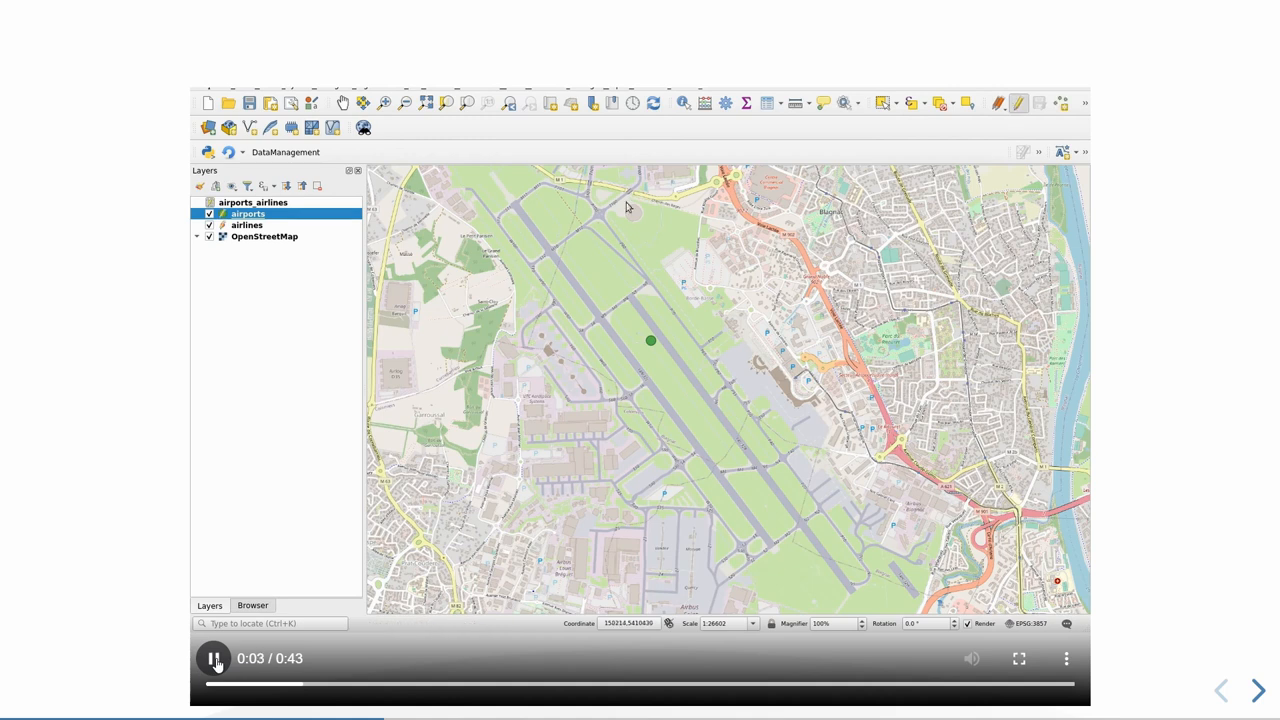
pyautogui.moveTo(767, 103)
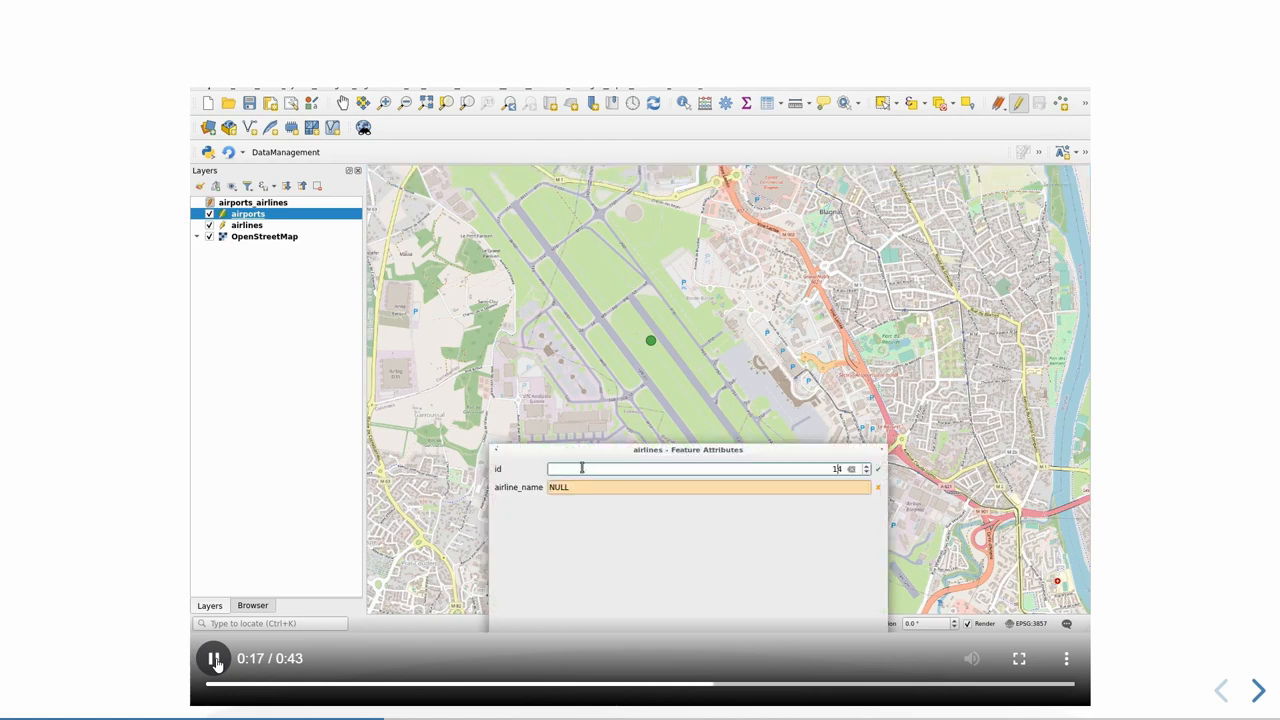
# Step: Link the airfrance airline record to airport TLS
pyautogui.write('air')
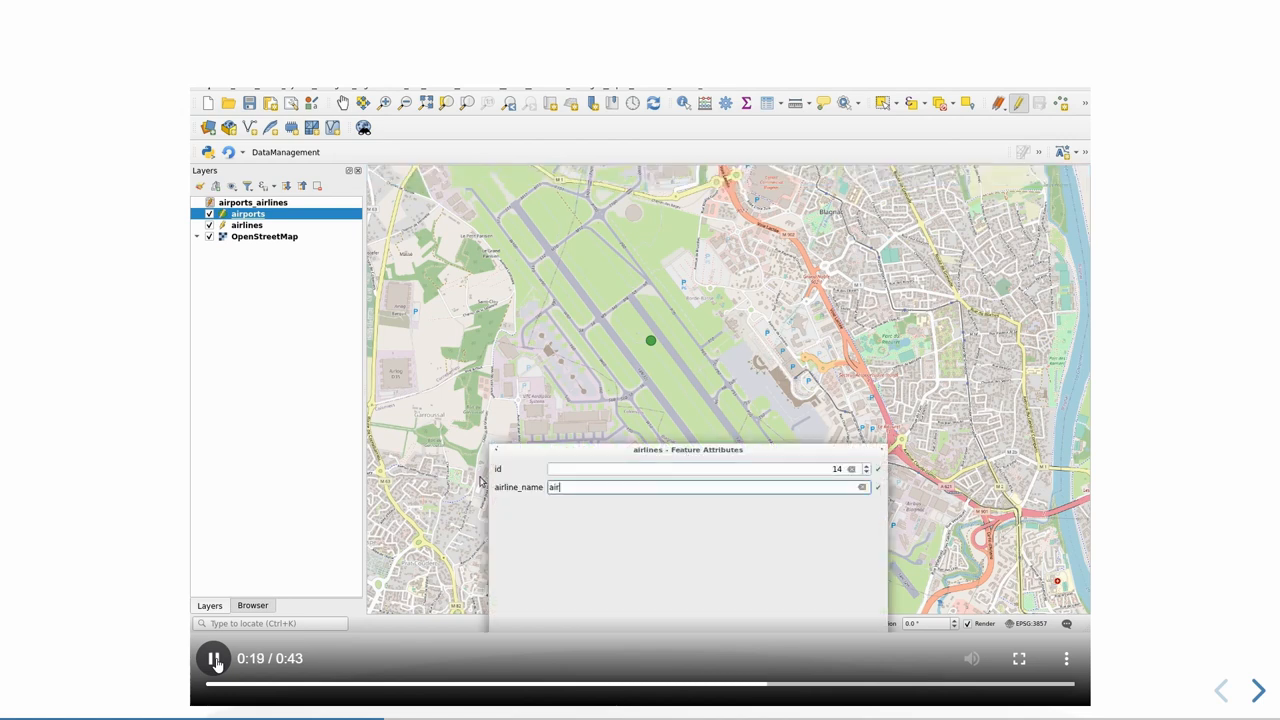
pyautogui.write('france')
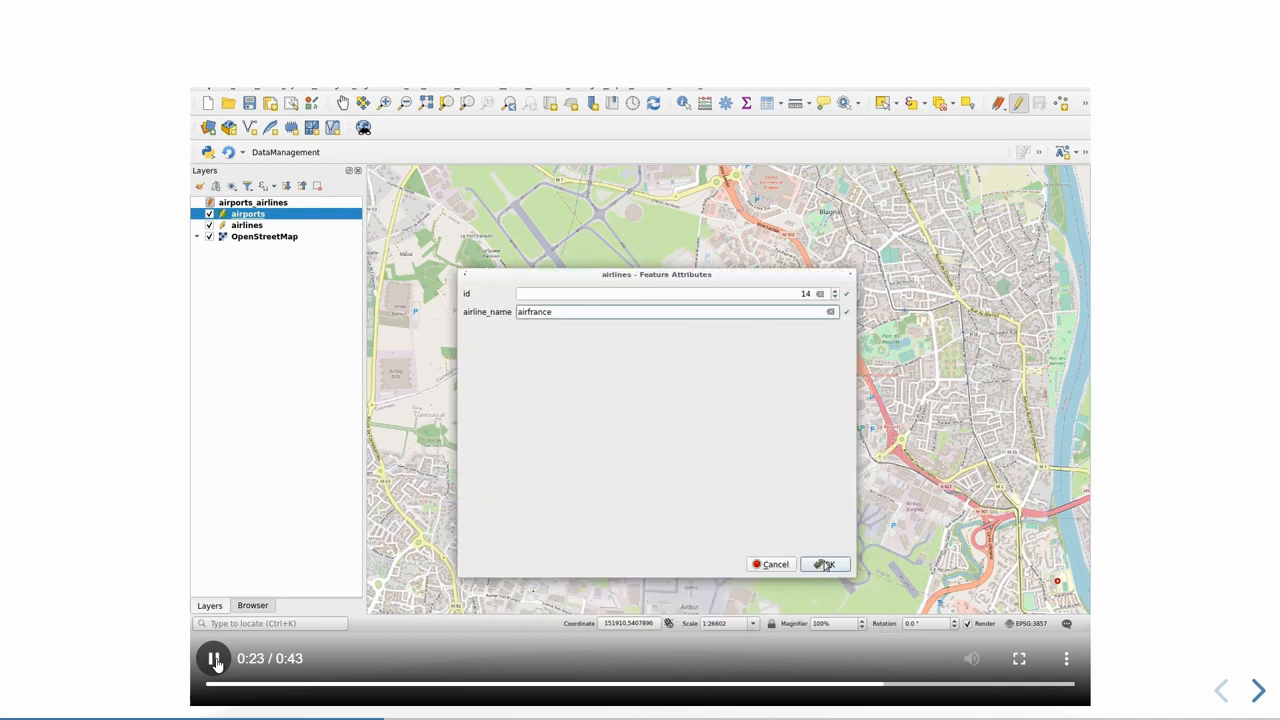
pyautogui.click(825, 564)
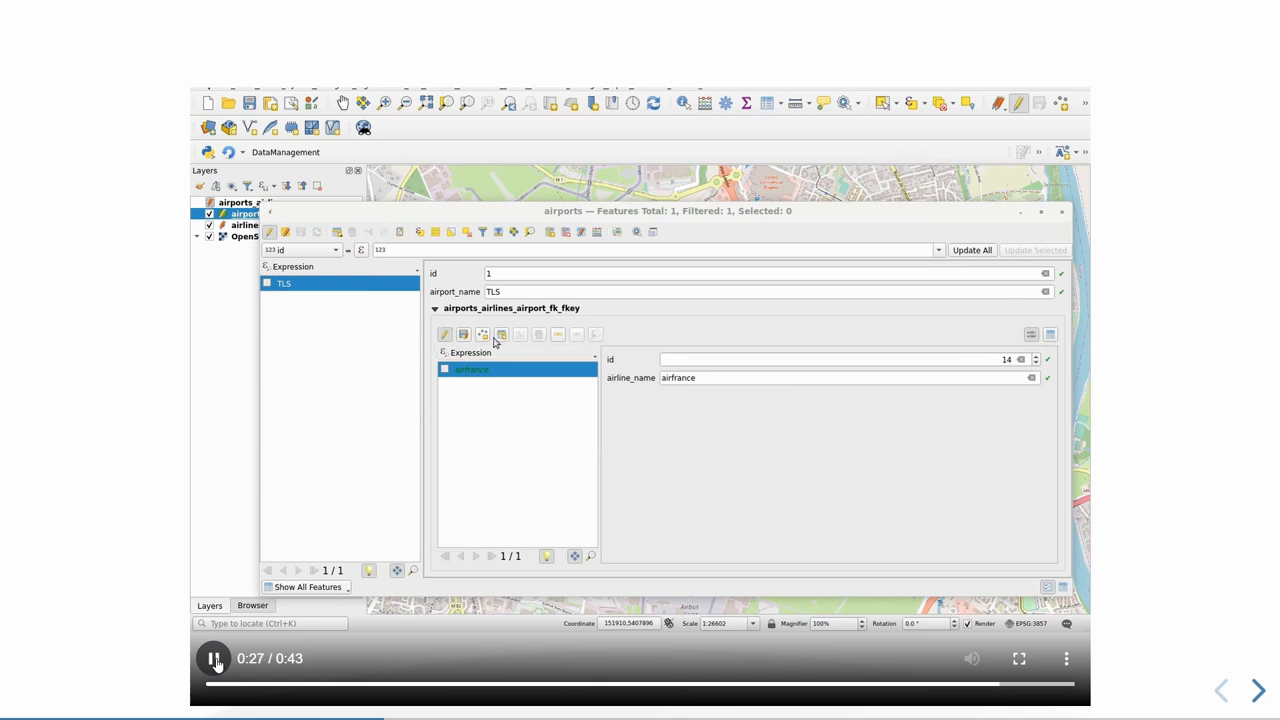
# Step: Add a new child airline named easyjet to TLS and select it
pyautogui.click(481, 334)
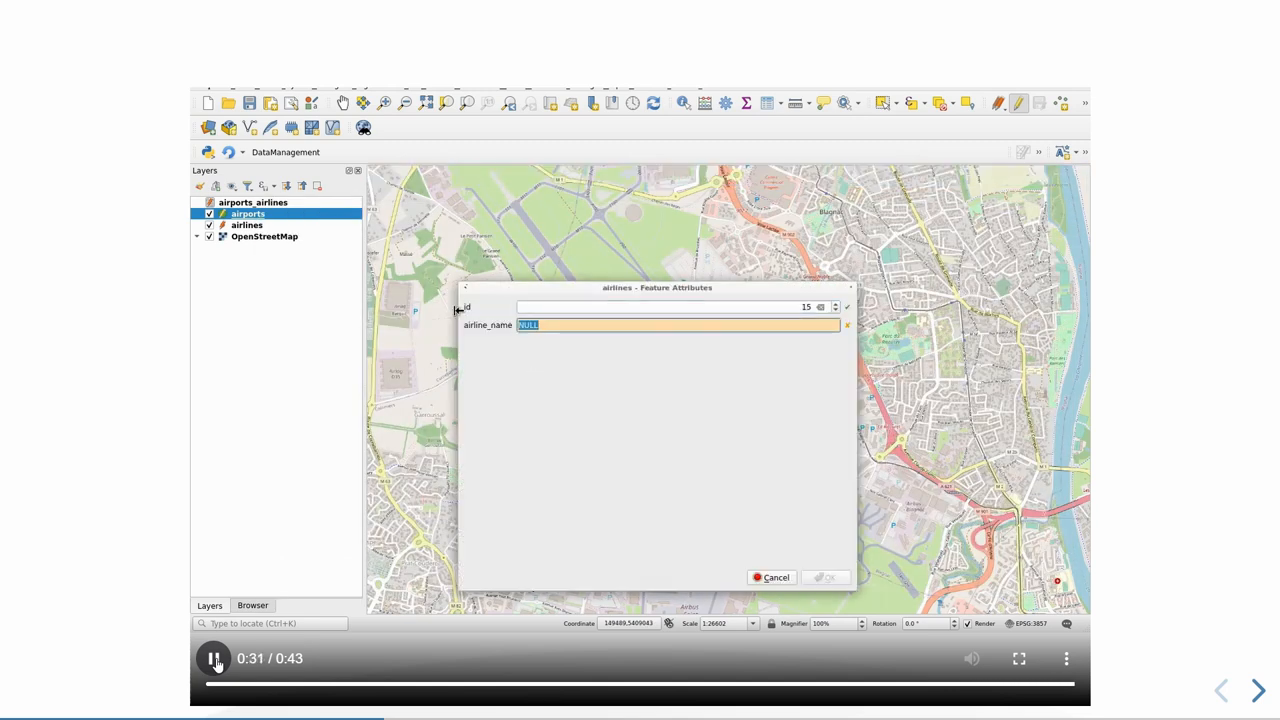
pyautogui.write('ea')
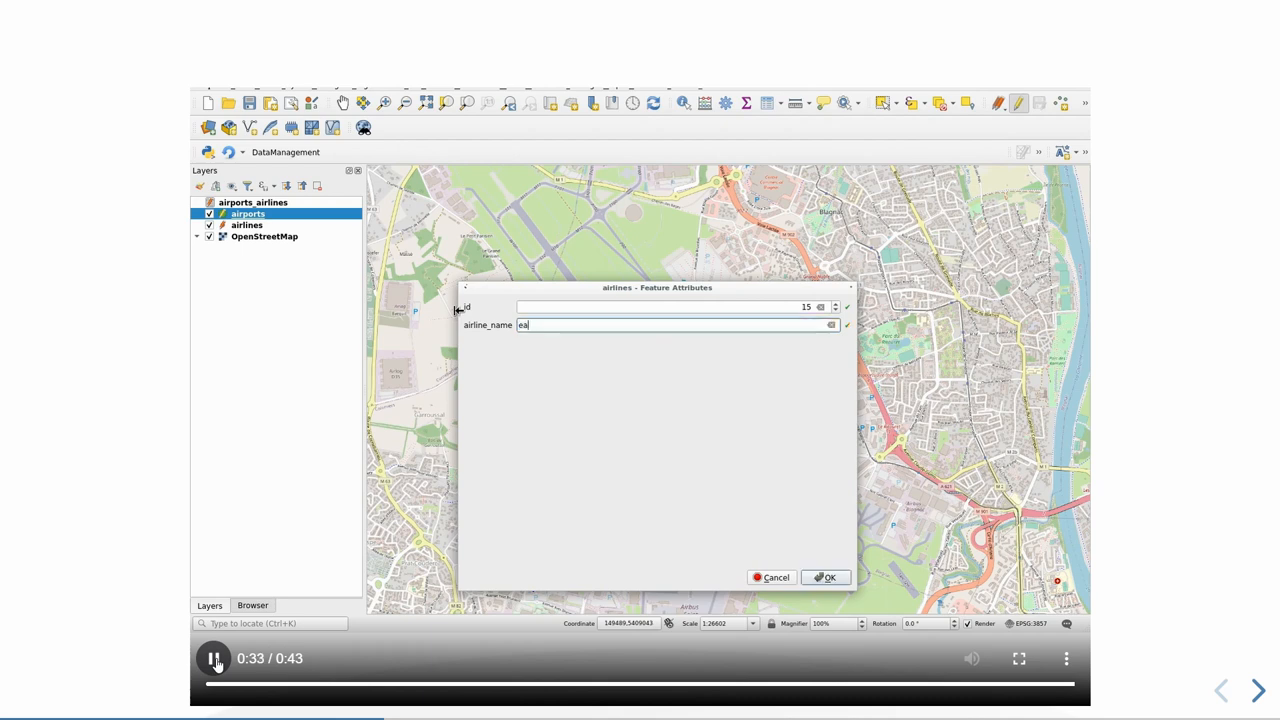
pyautogui.write('syjet')
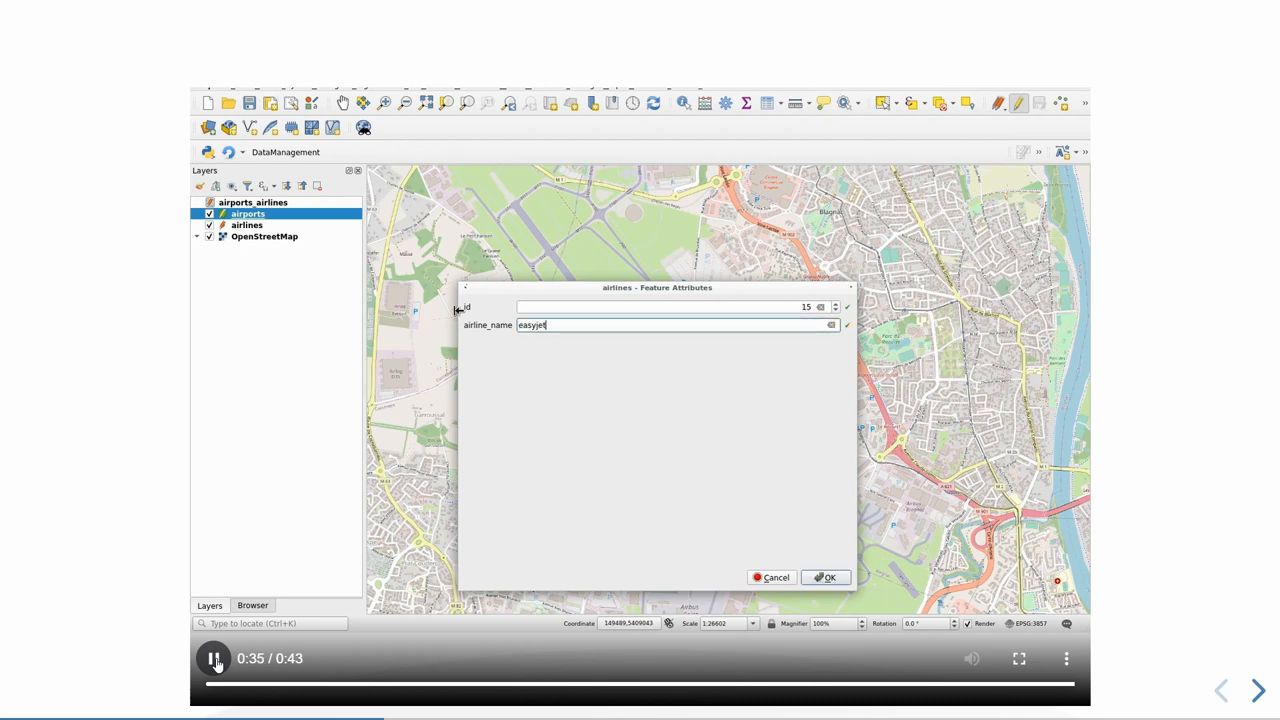
pyautogui.click(826, 577)
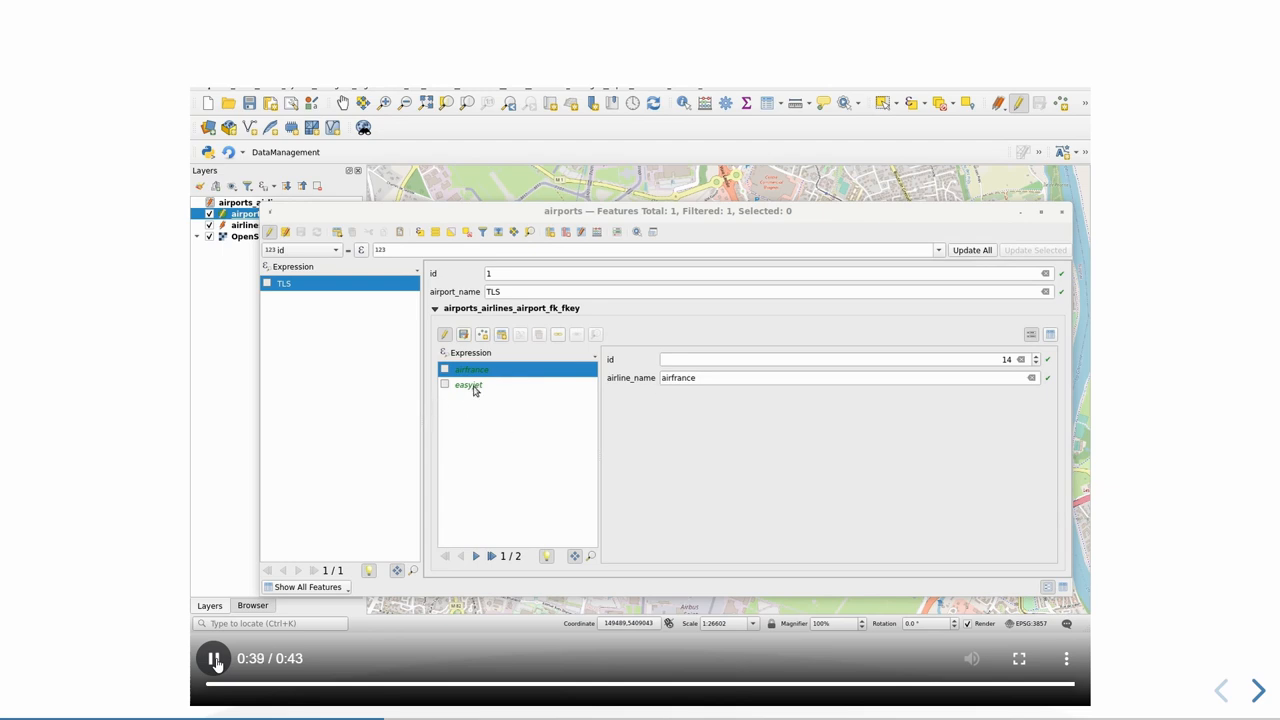
pyautogui.click(468, 385)
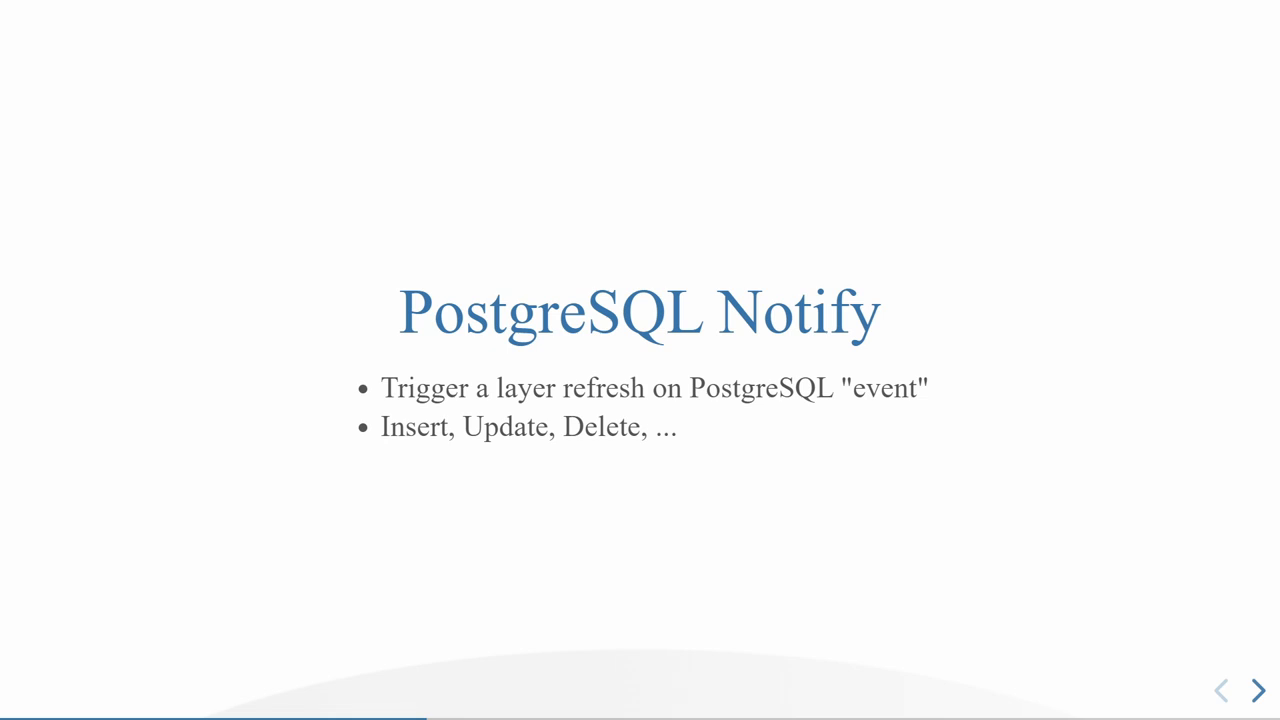
# Step: Advance to the slide with the notify trigger function and trigger on my_points
pyautogui.click(1257, 690)
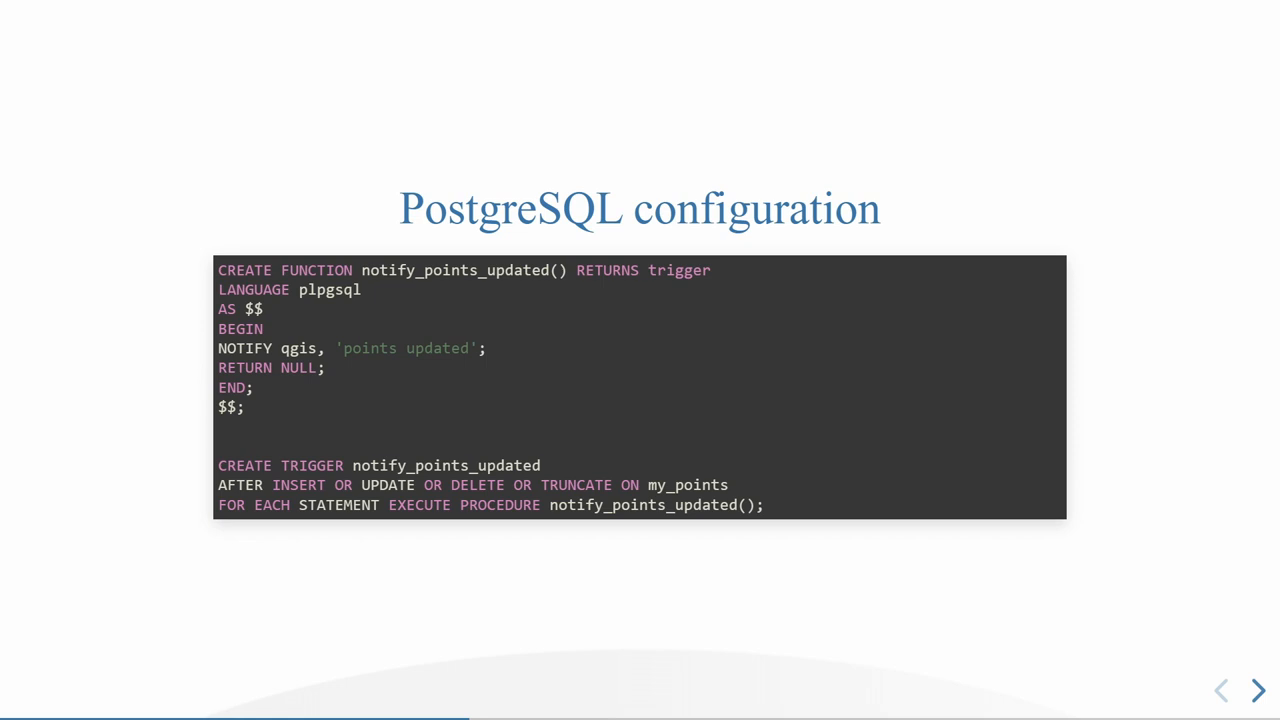
# Step: Advance to the 'Not only refresh' slide with the Python onNotify handler
pyautogui.click(1257, 690)
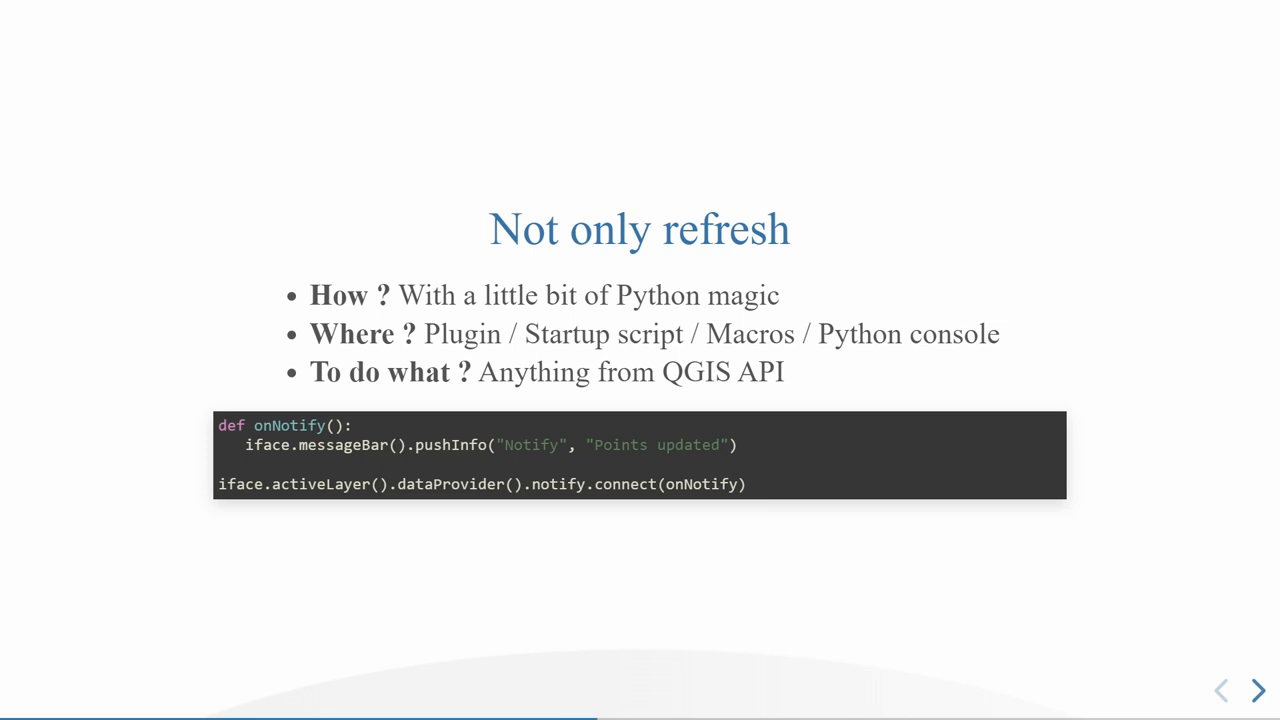
# Step: Advance to the slide with the embedded QGIS points and psql notify demo video
pyautogui.click(1257, 690)
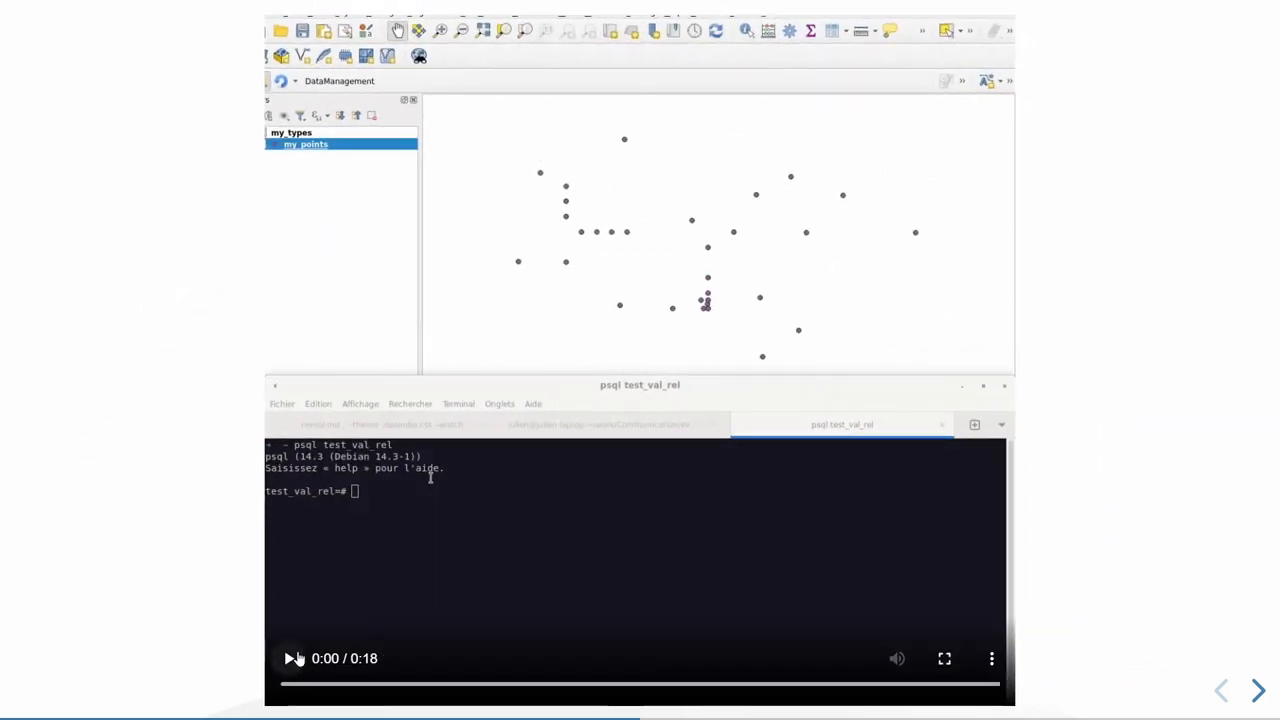
pyautogui.click(291, 658)
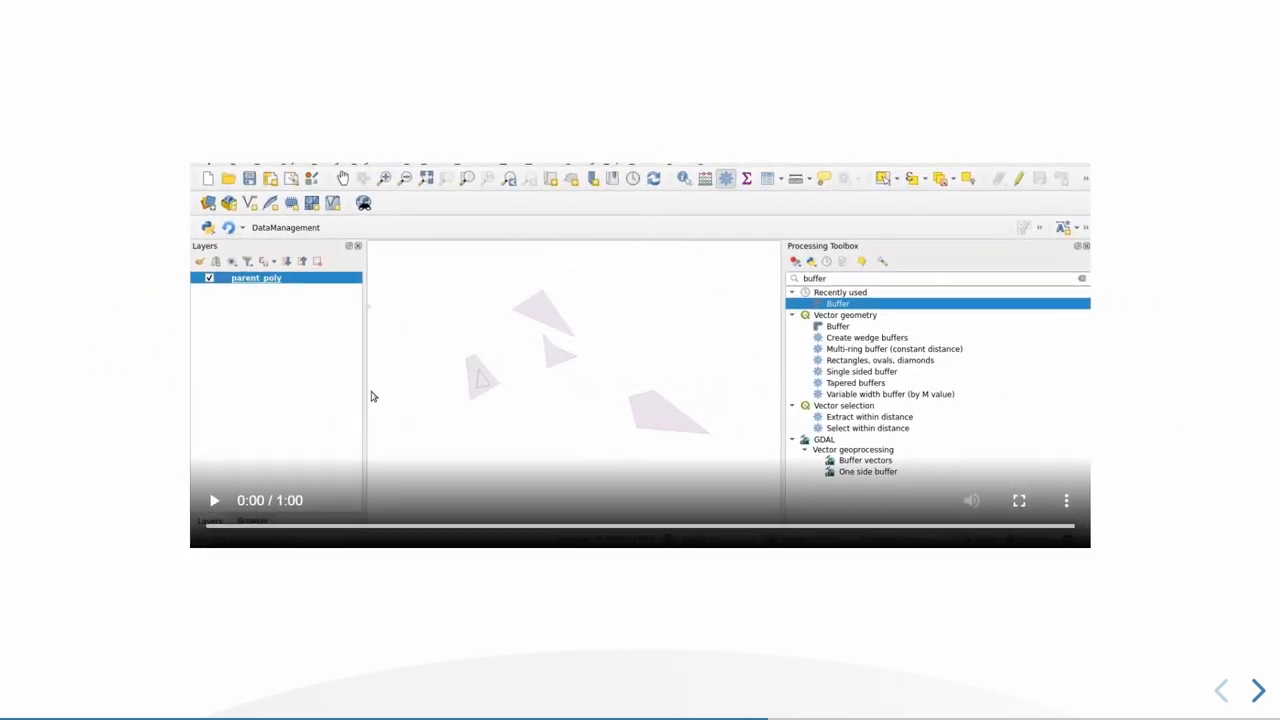
pyautogui.moveTo(213, 525)
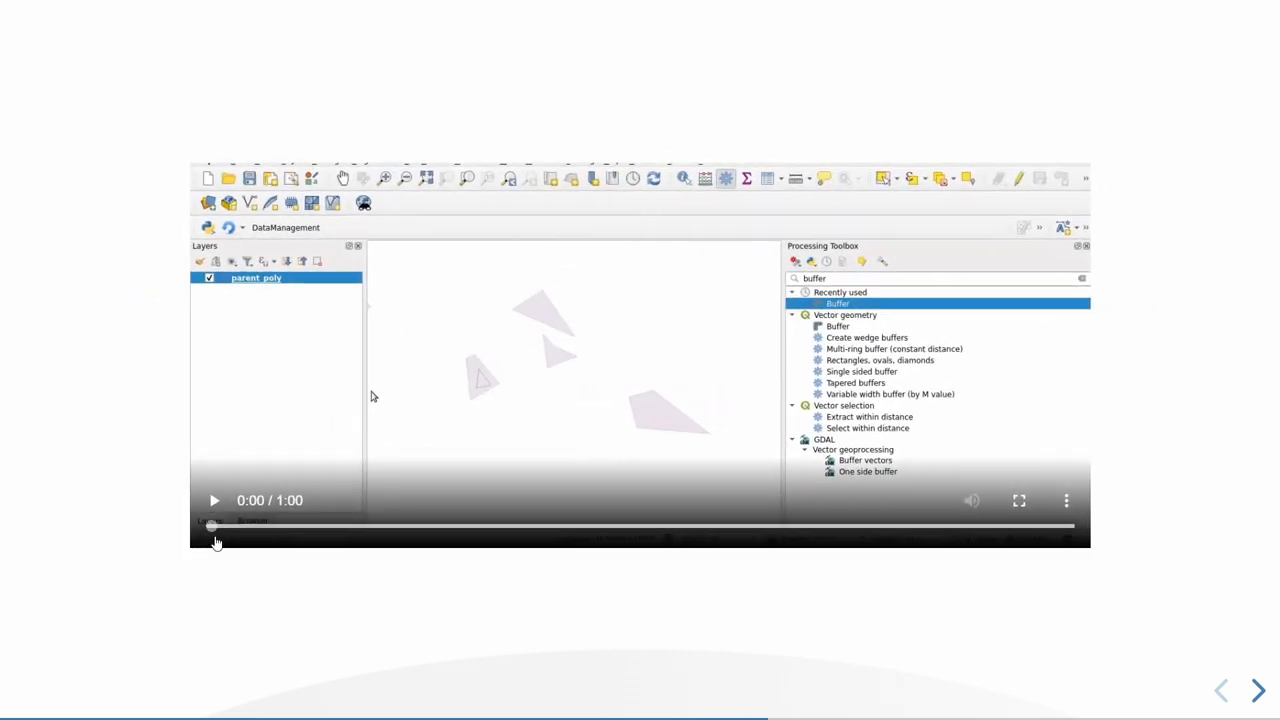
# Step: Play the demo video and open the Buffer algorithm with distance 0.0001
pyautogui.click(213, 500)
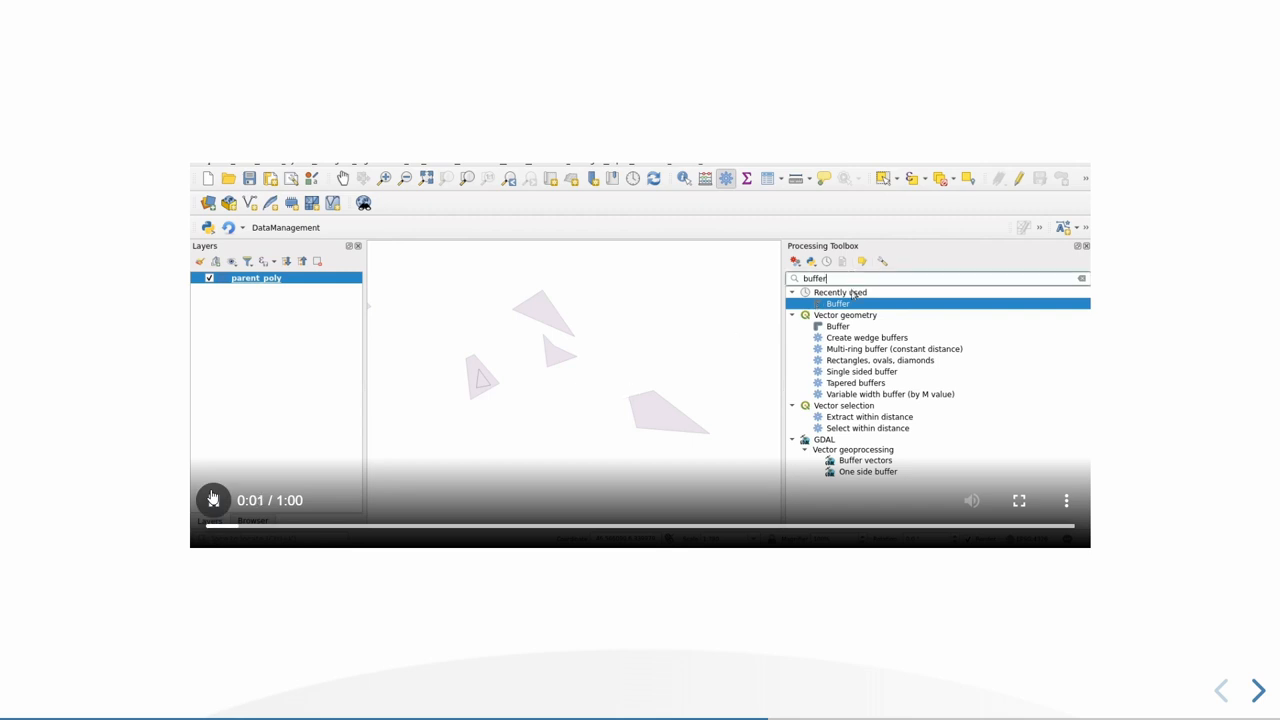
pyautogui.doubleClick(838, 303)
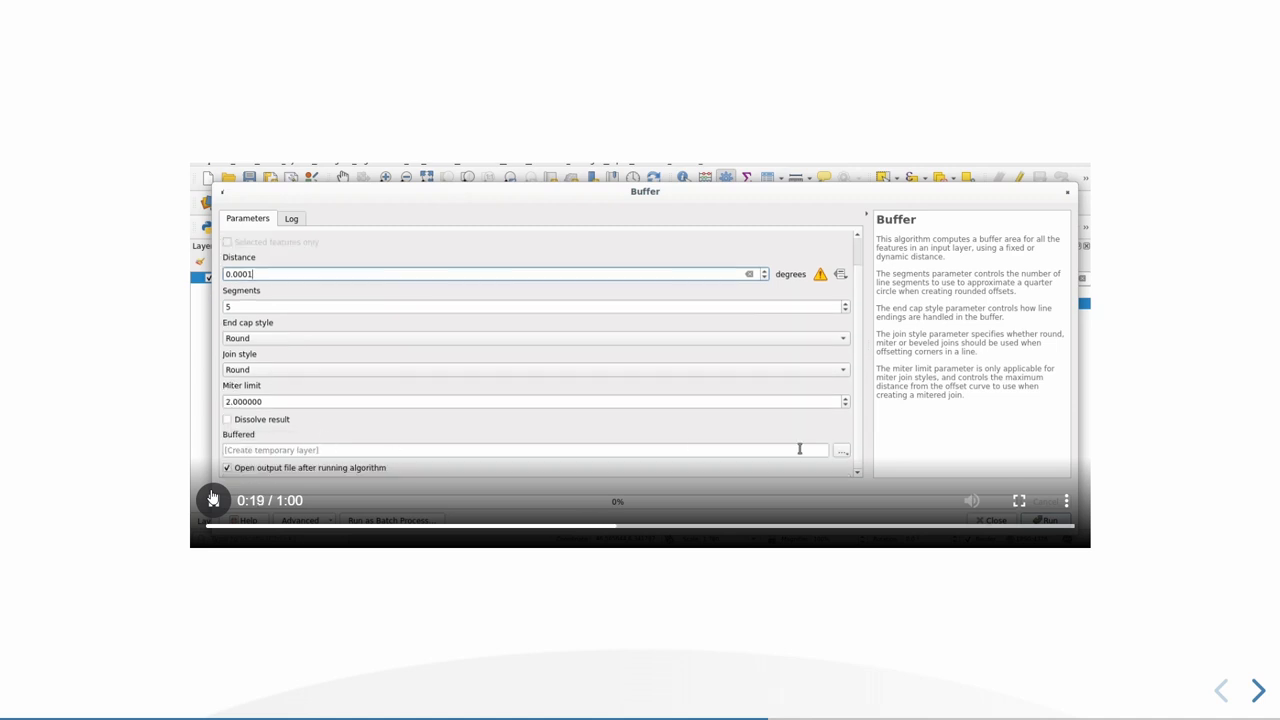
# Step: Save the buffer output as table new_buffered in PostgreSQL locations, schema public
pyautogui.click(841, 449)
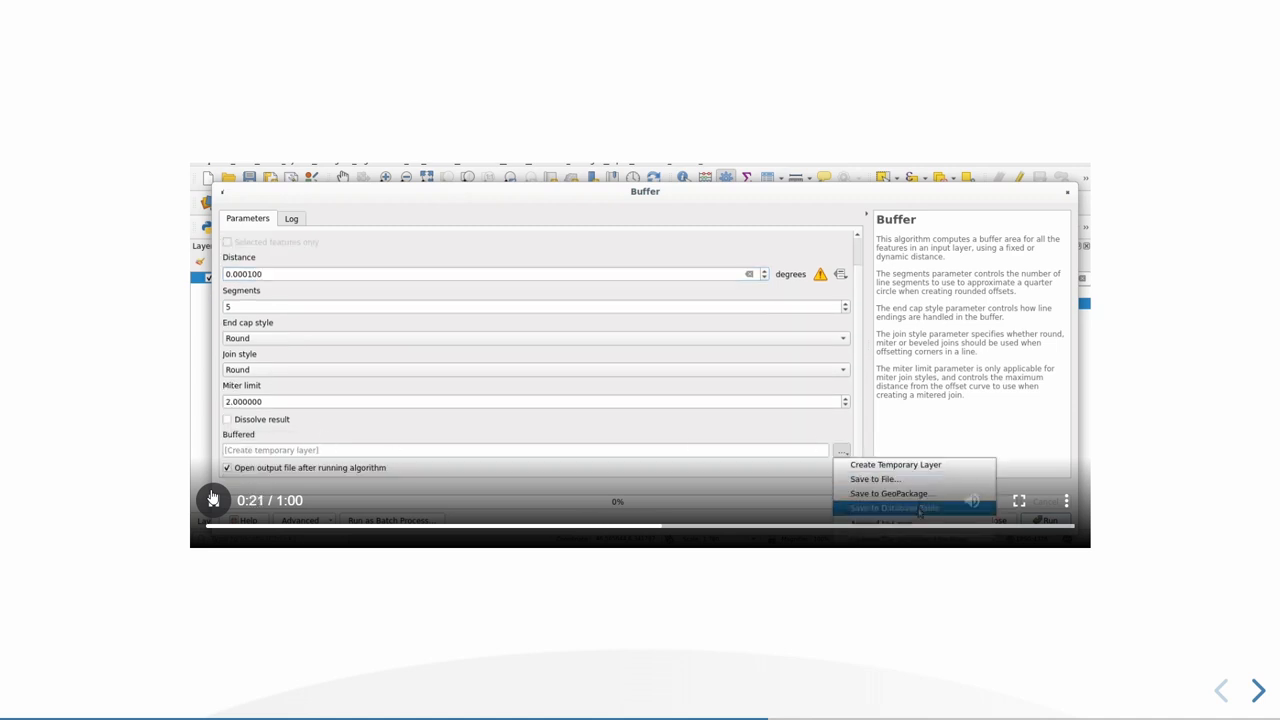
pyautogui.click(892, 507)
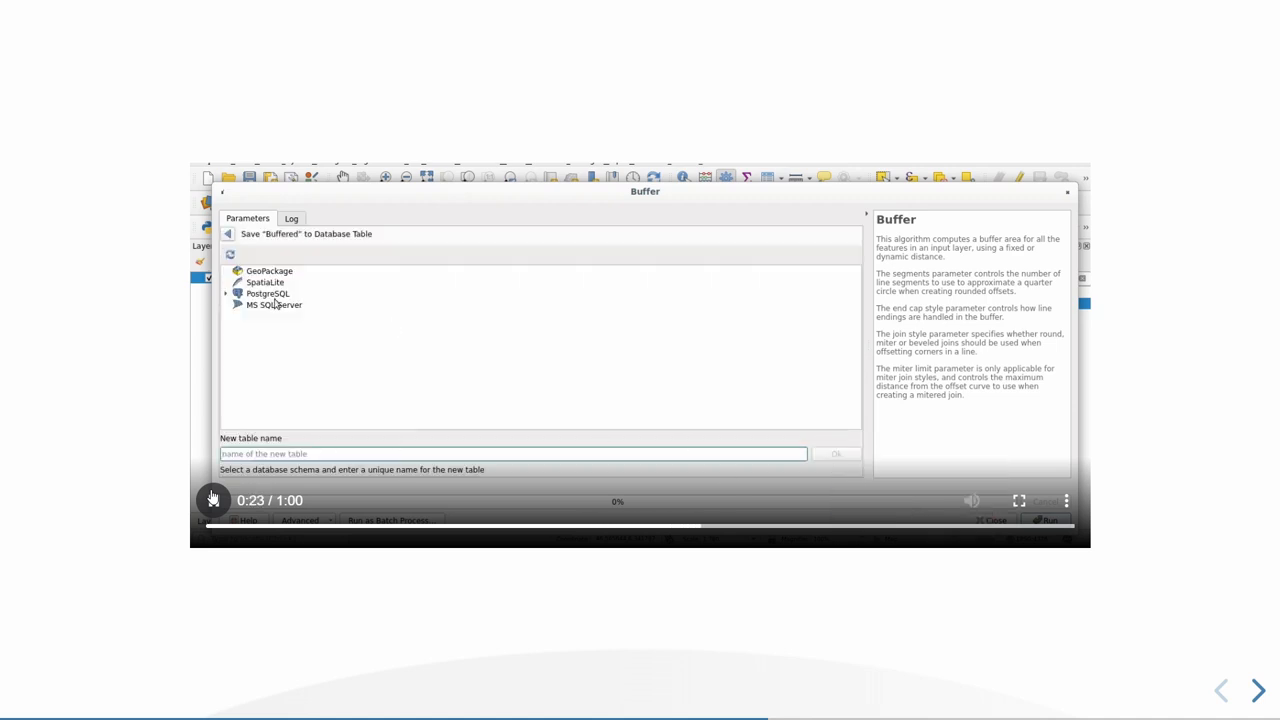
pyautogui.click(238, 294)
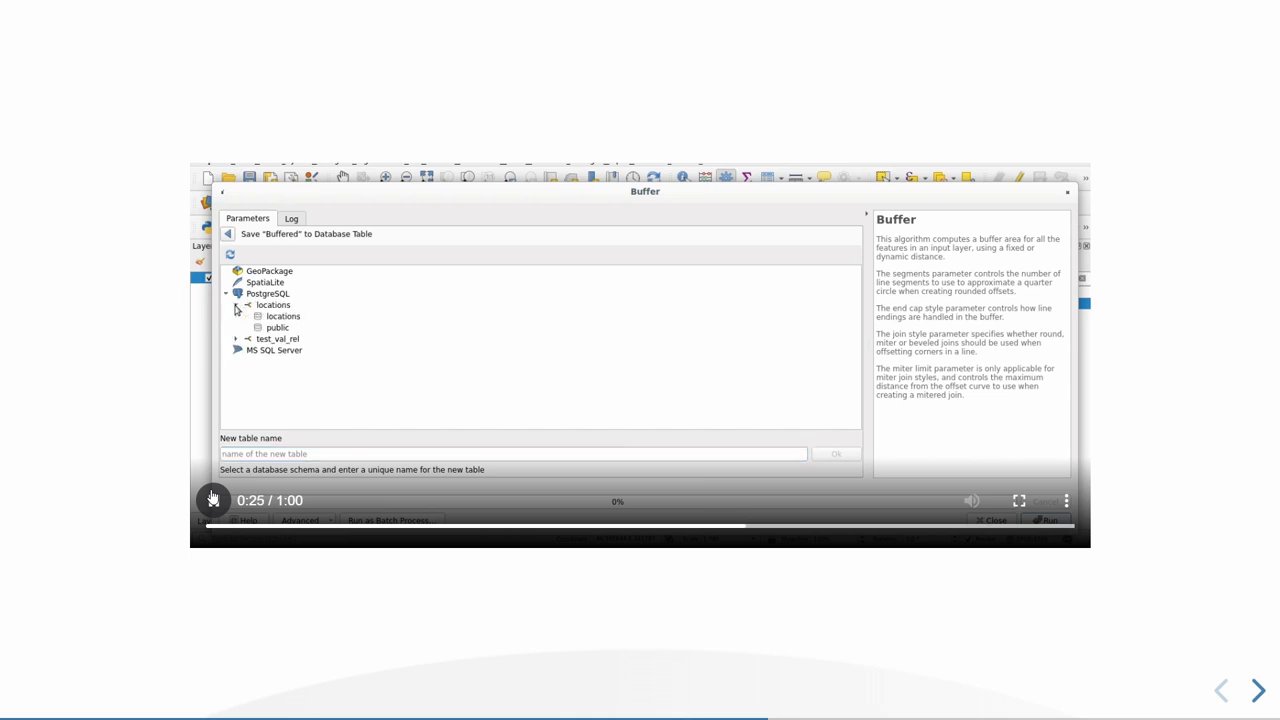
pyautogui.click(278, 327)
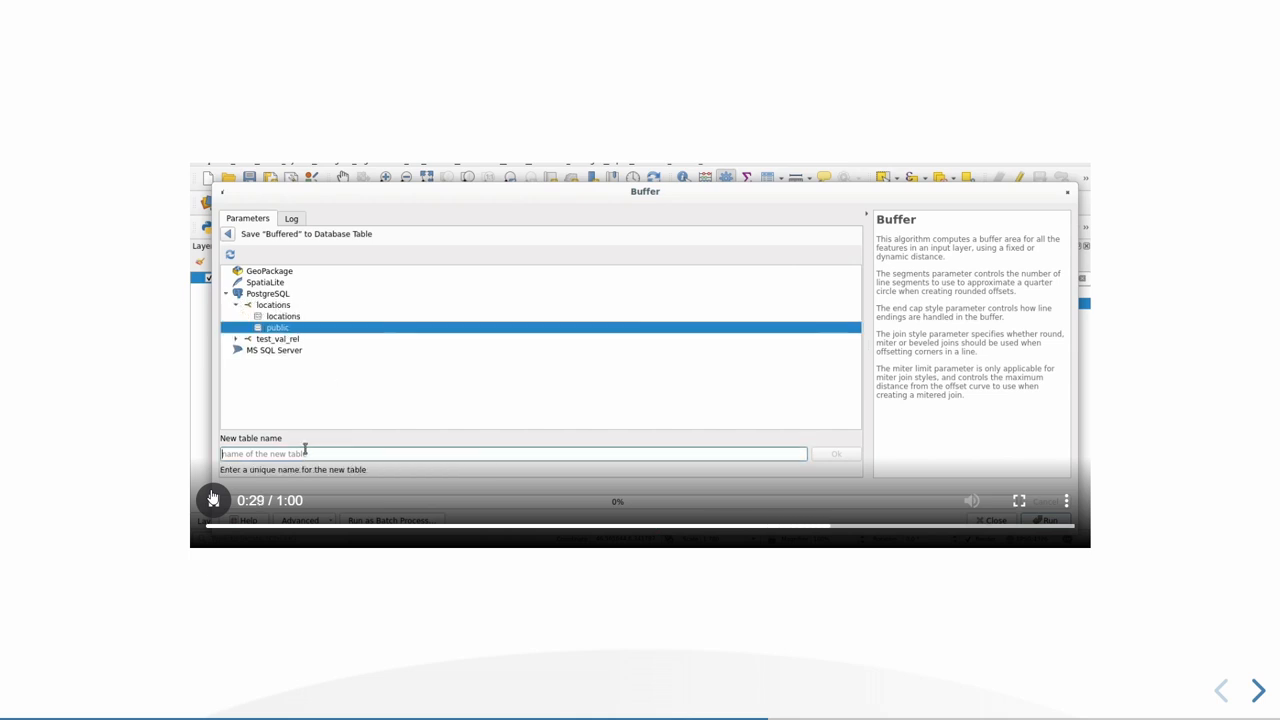
pyautogui.write('new_bu')
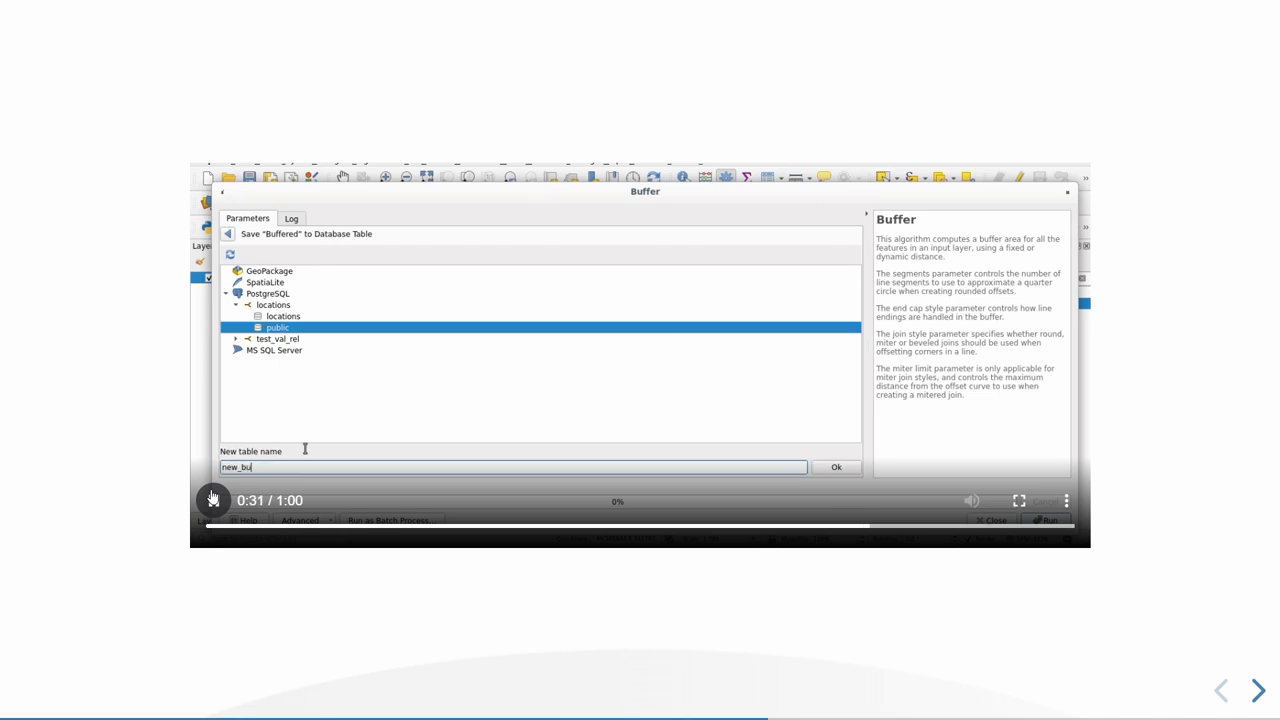
pyautogui.write('ffered')
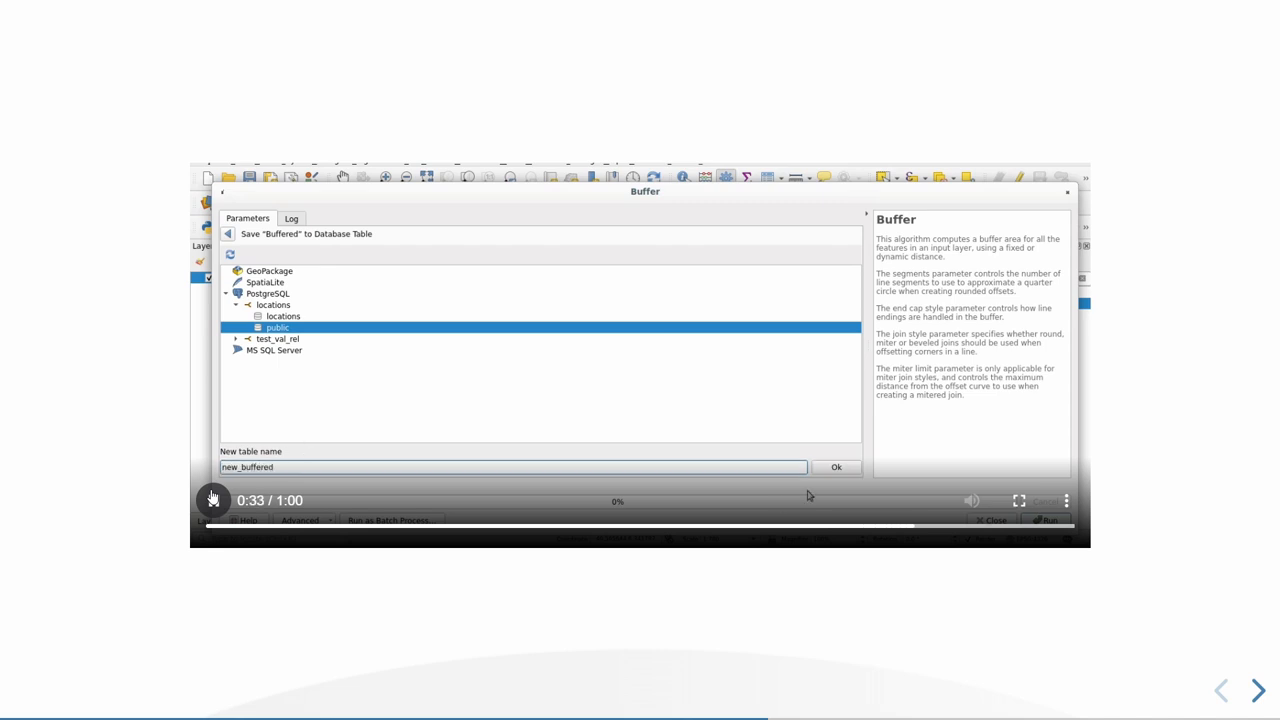
pyautogui.click(836, 467)
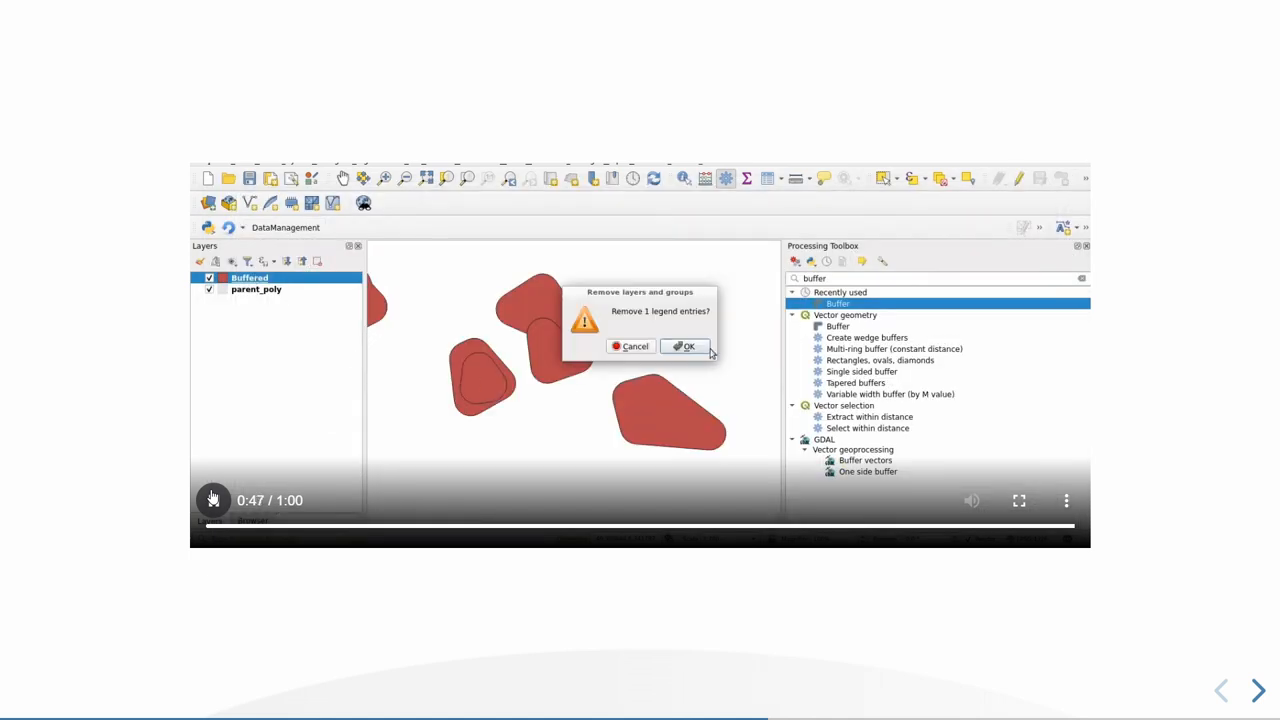
# Step: Remove the Buffered layer and refresh the public schema in the Browser panel
pyautogui.click(685, 346)
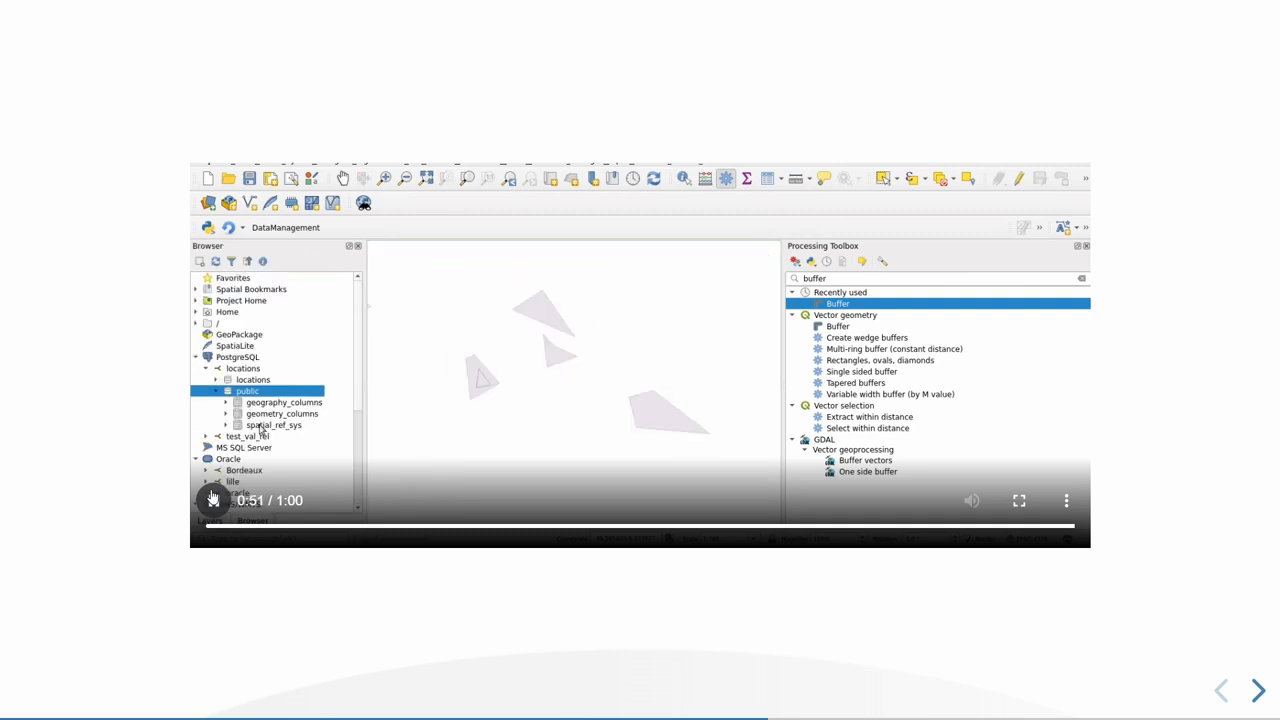
pyautogui.rightClick(247, 390)
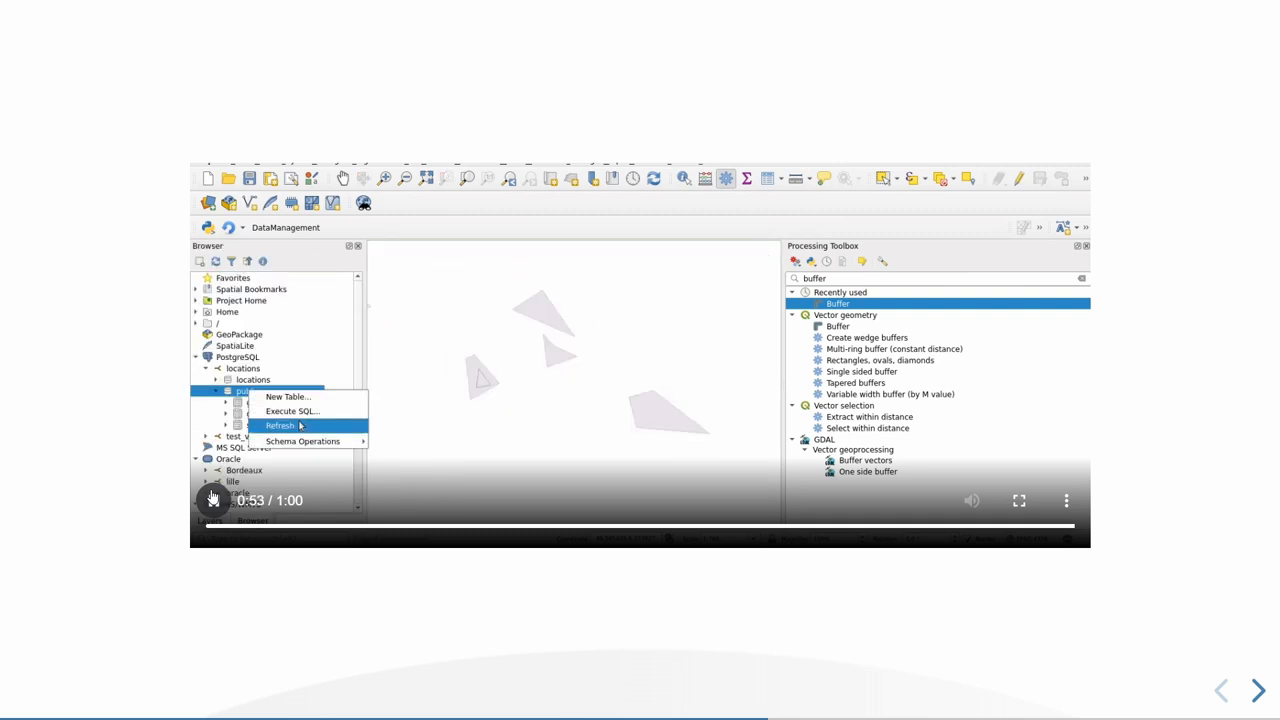
pyautogui.click(280, 425)
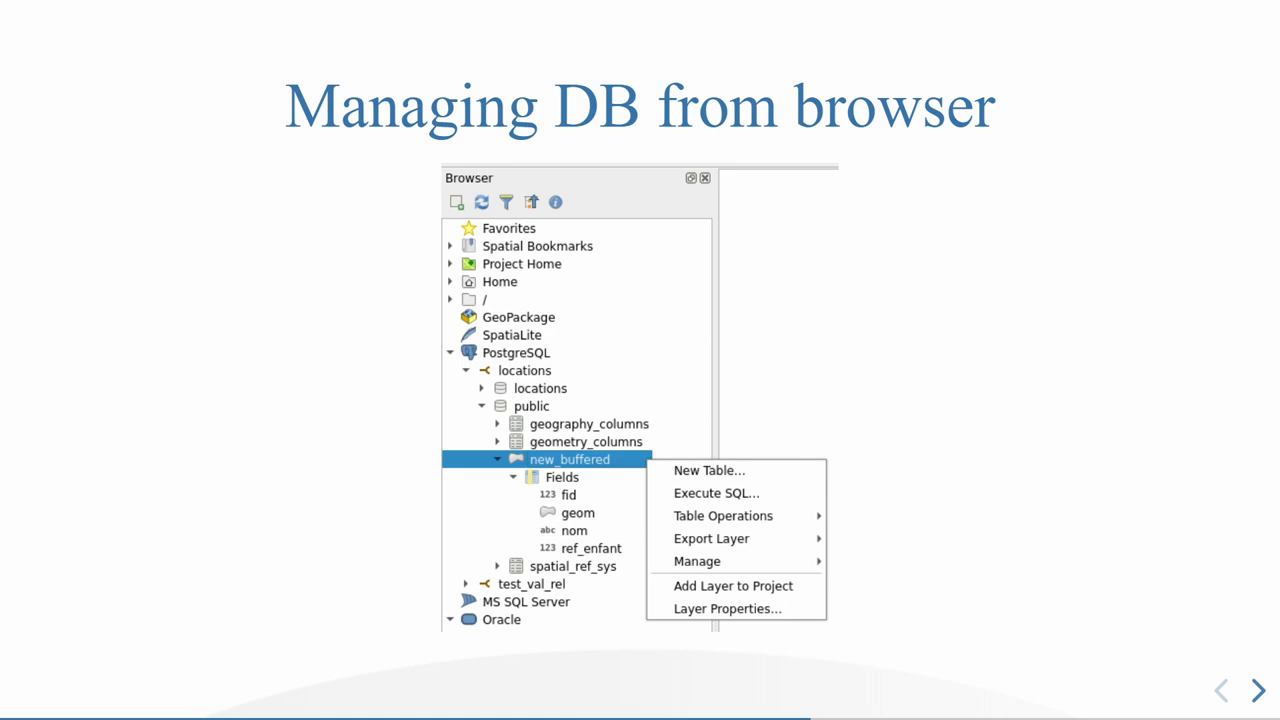
# Step: Advance to the 'but also ...' slide on schema, table, field and export operations
pyautogui.click(708, 470)
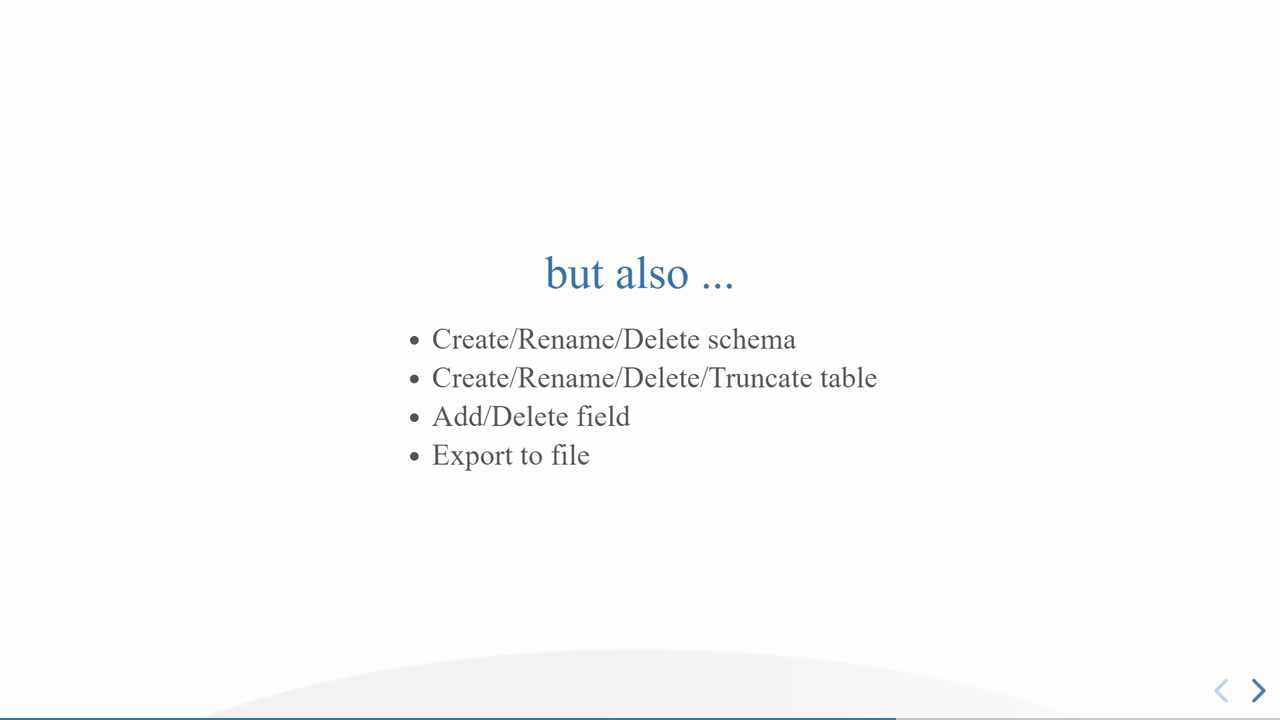
# Step: Advance to the 'Does it replace DB Manager ?' slide listing missing features
pyautogui.click(1258, 690)
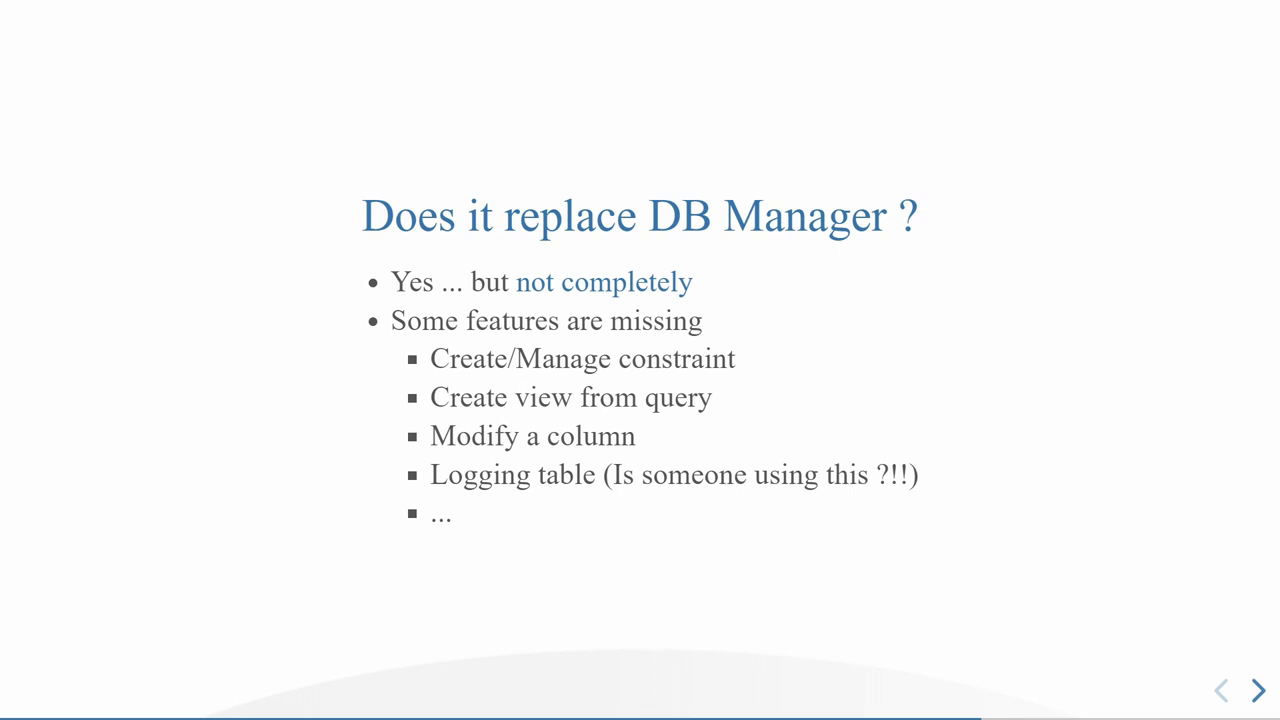
# Step: Advance to the DB Manager slide recommending the browser feature instead
pyautogui.click(1258, 690)
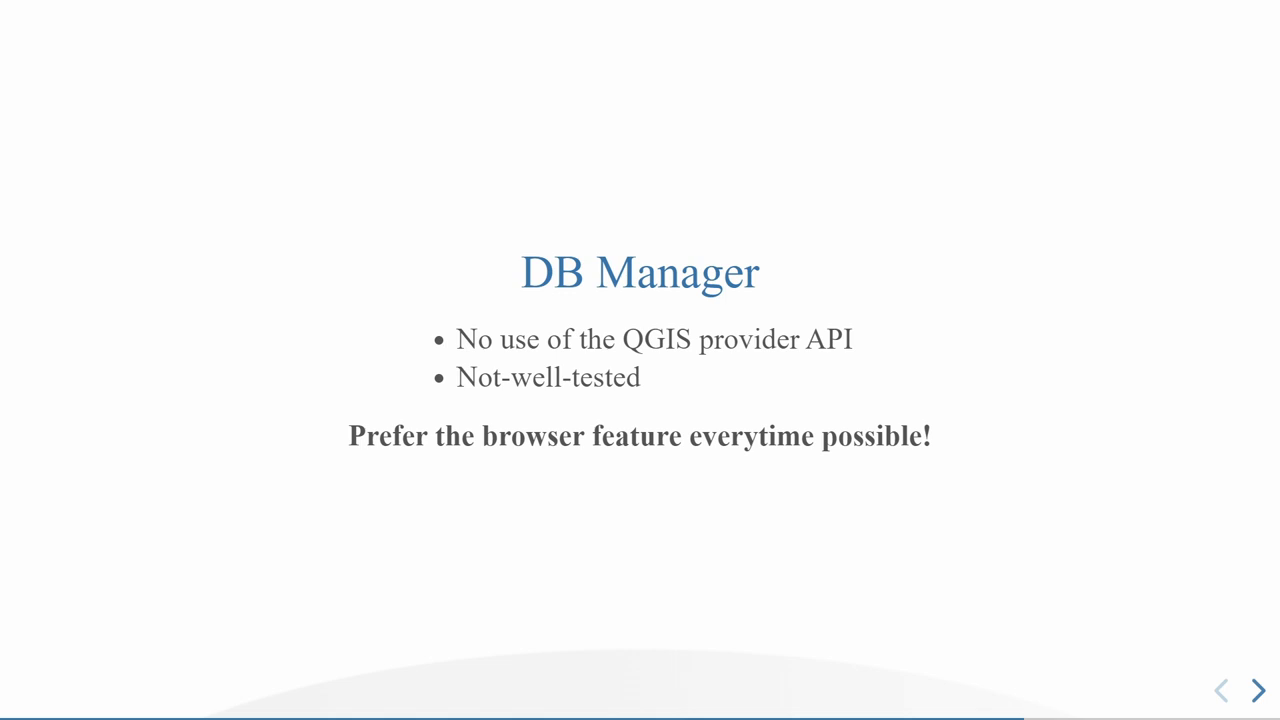
# Step: Advance to the 'Save project in database' section title slide
pyautogui.click(1258, 690)
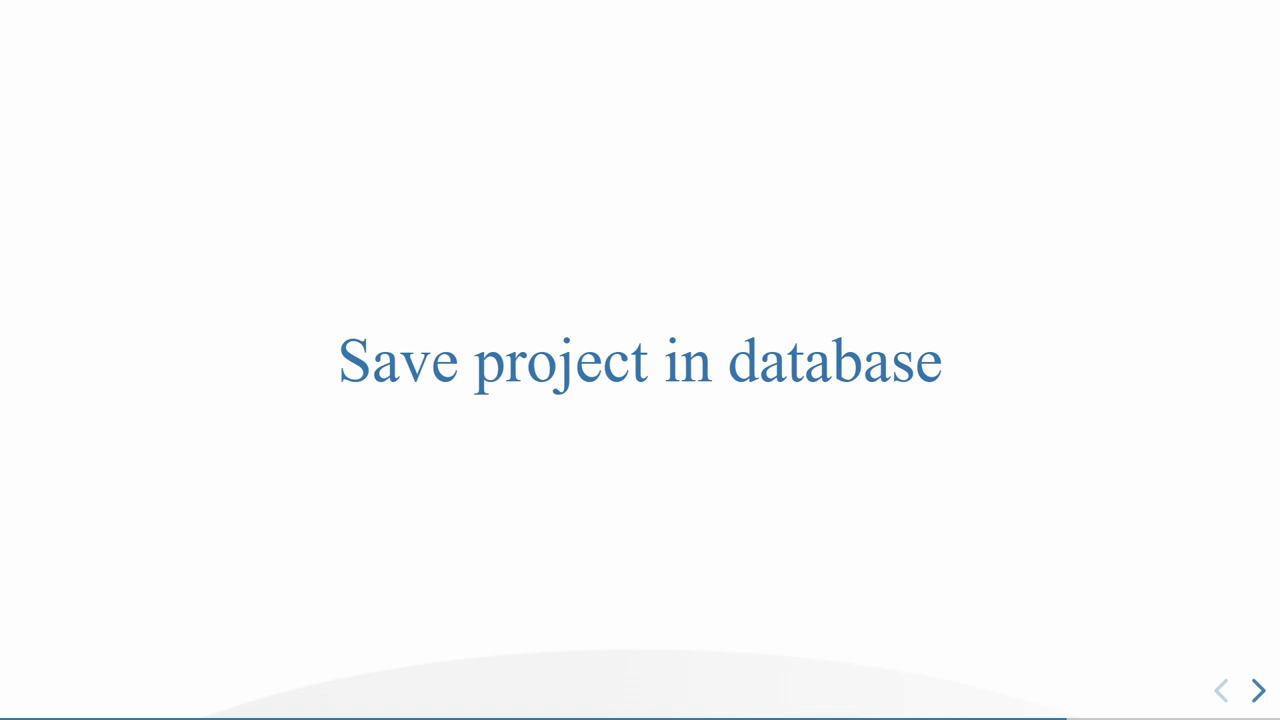
# Step: Advance to the 'Project > Save To > PostgreSQL...' slide with the save dialog example
pyautogui.click(1258, 690)
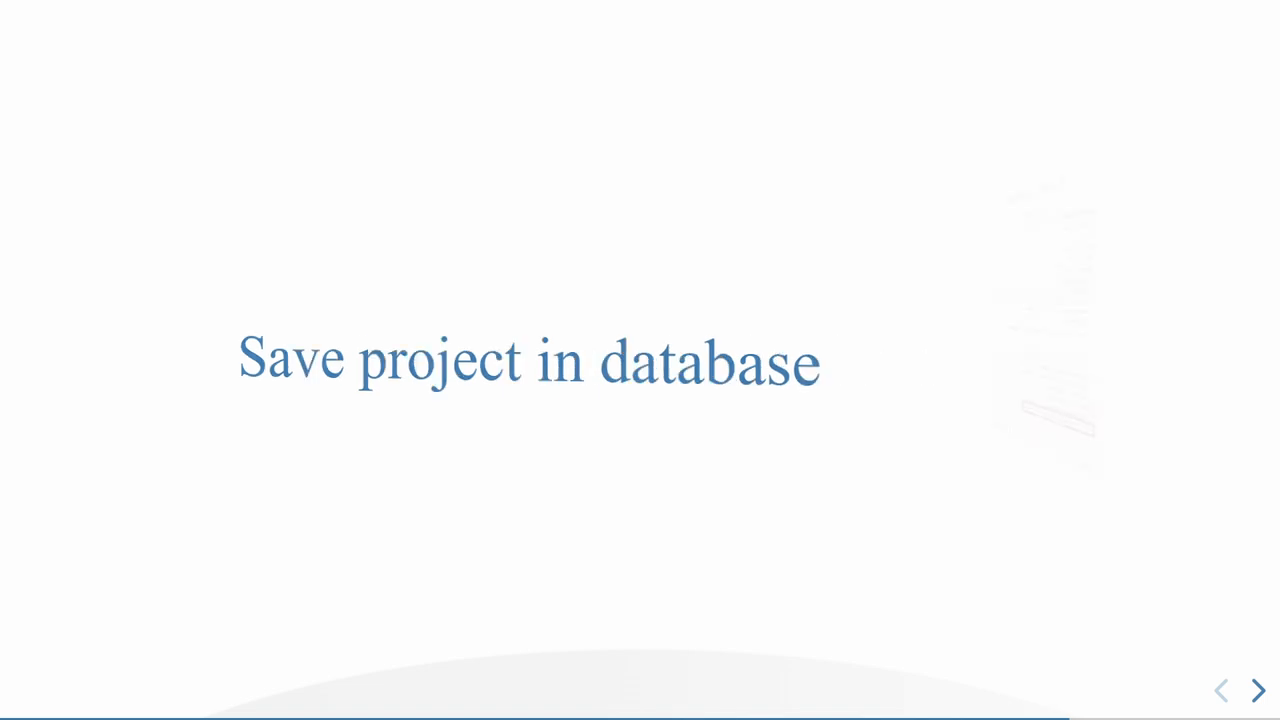
pyautogui.click(1257, 690)
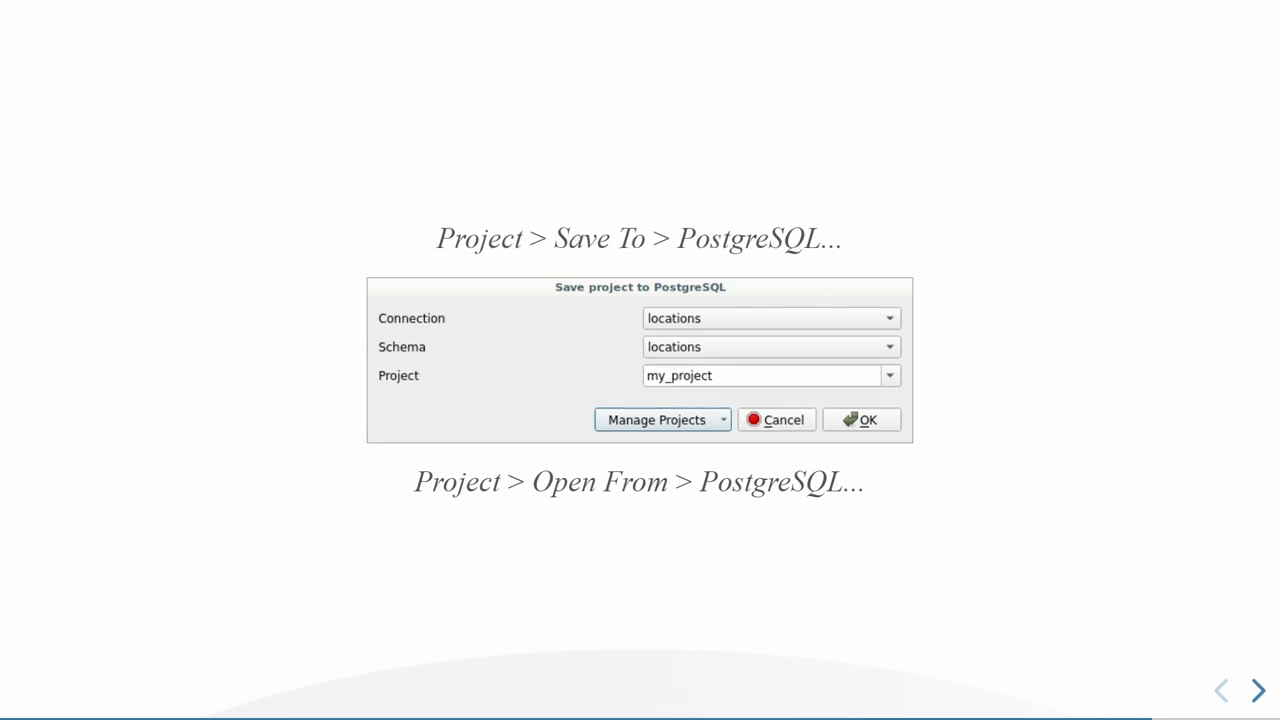
# Step: Advance past External files to SQL Logging, then return to the External files slide
pyautogui.click(1256, 689)
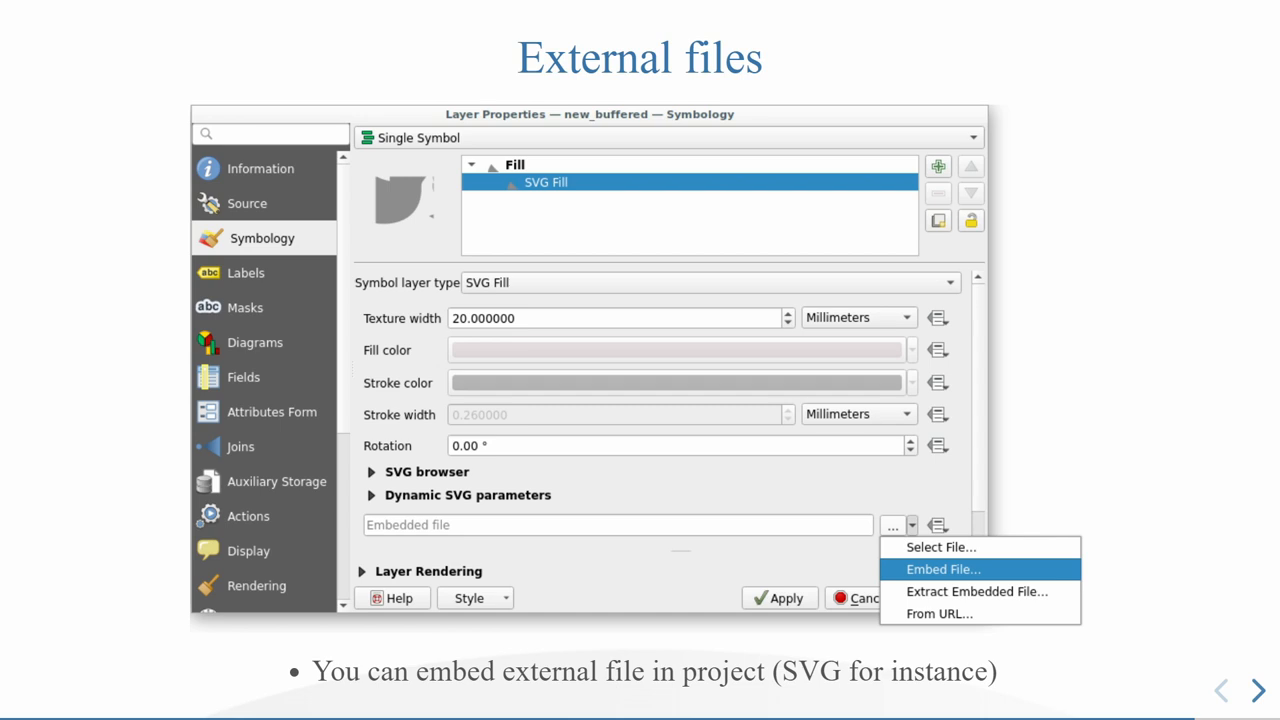
pyautogui.click(1257, 690)
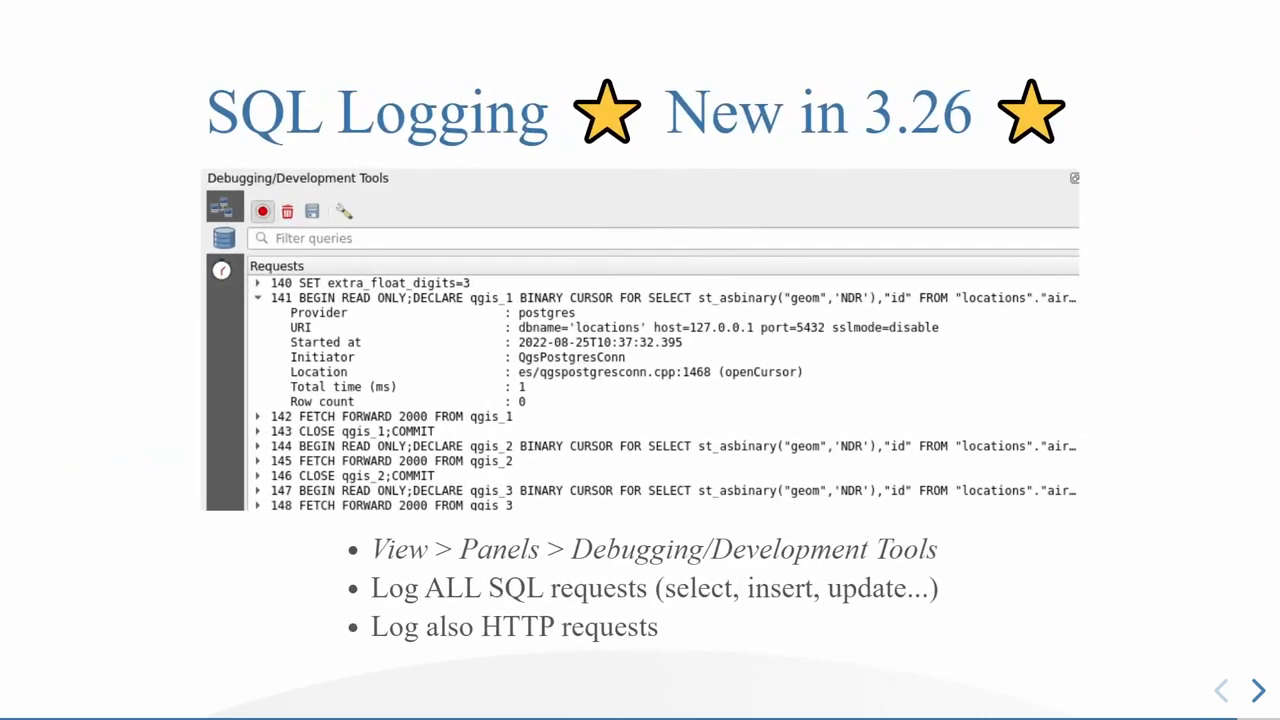
pyautogui.click(1257, 689)
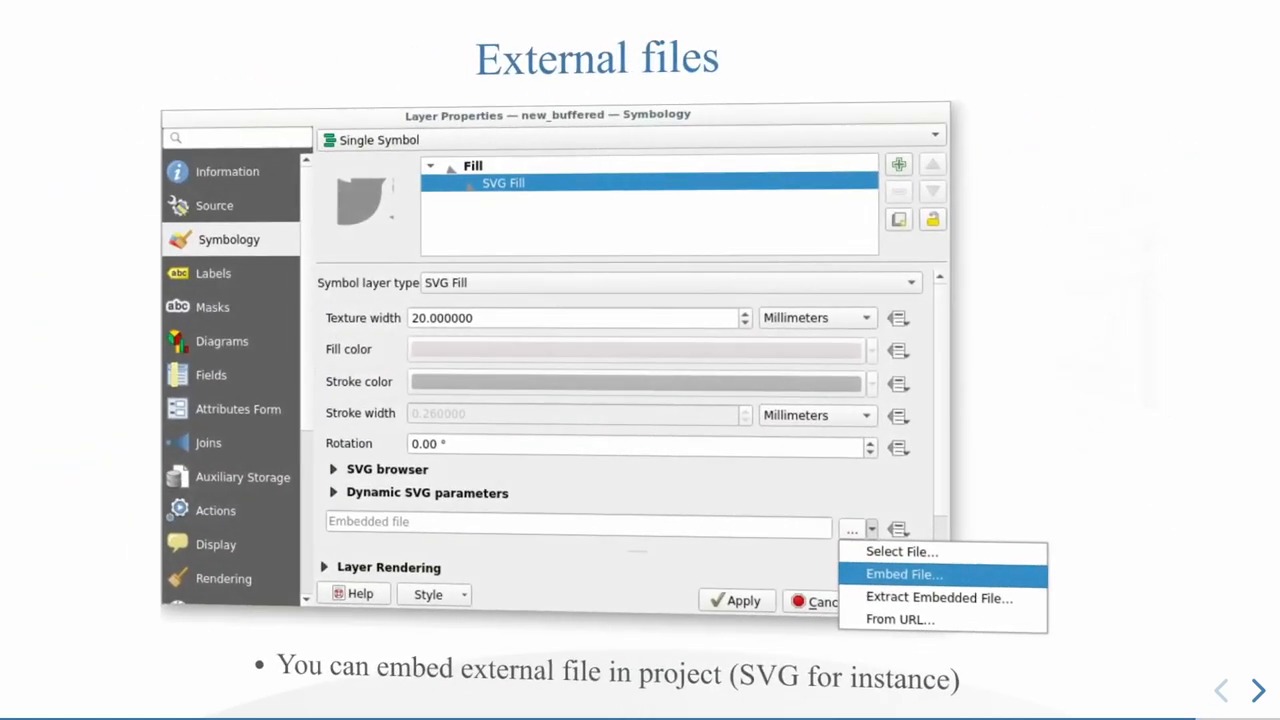
# Step: Advance to the 'SQL Logging — New in 3.26' slide with the request log screenshot
pyautogui.click(1257, 690)
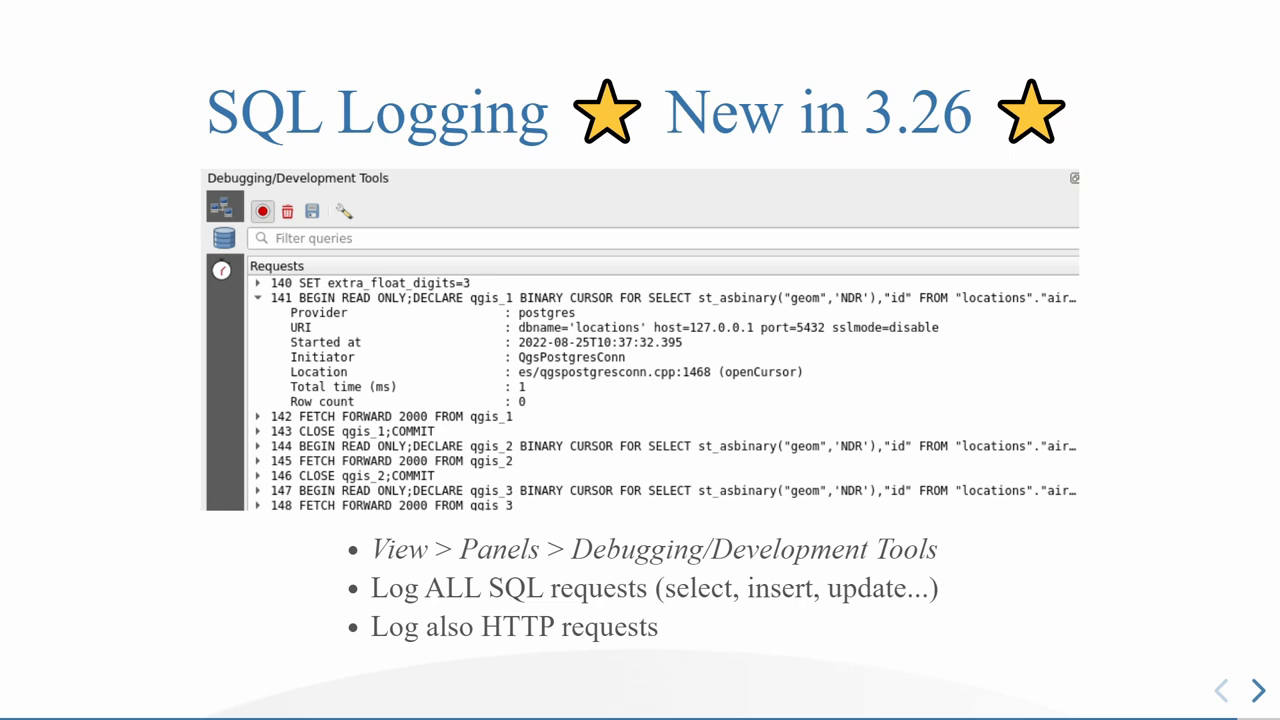
# Step: Advance to the closing 'Questions ?' slide for FOSS4G 2022 Firenze
pyautogui.click(1256, 690)
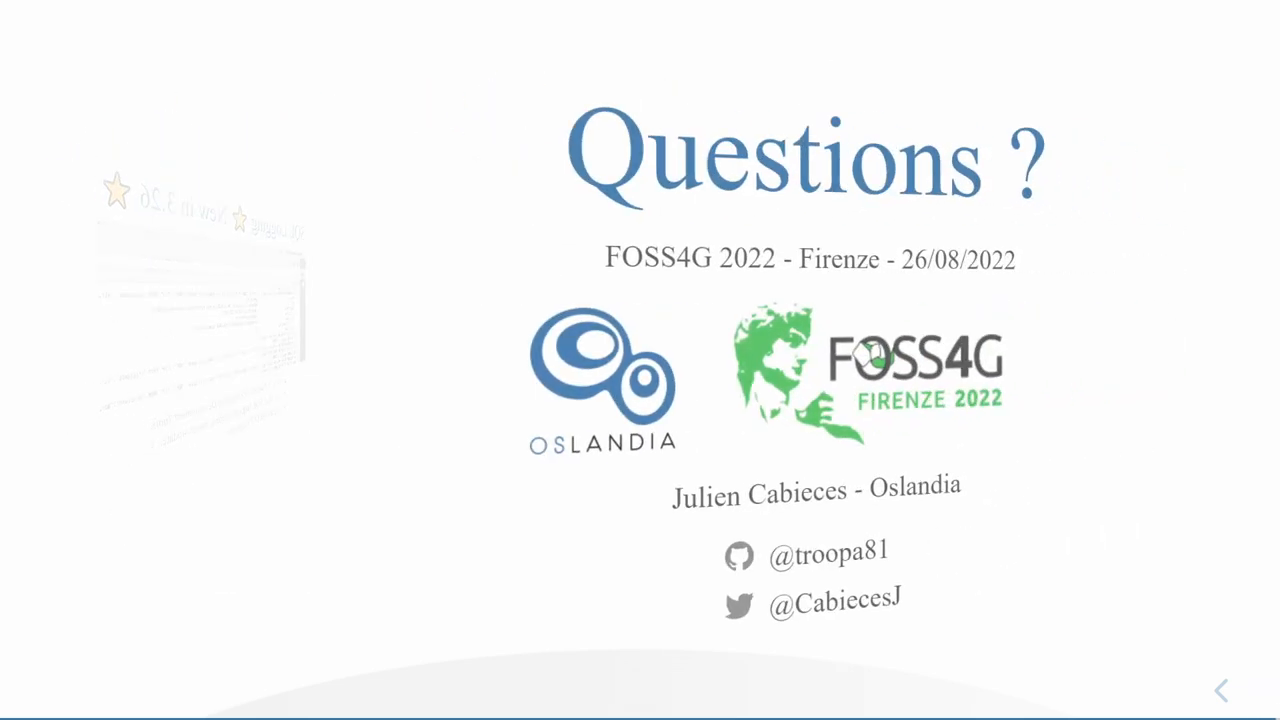